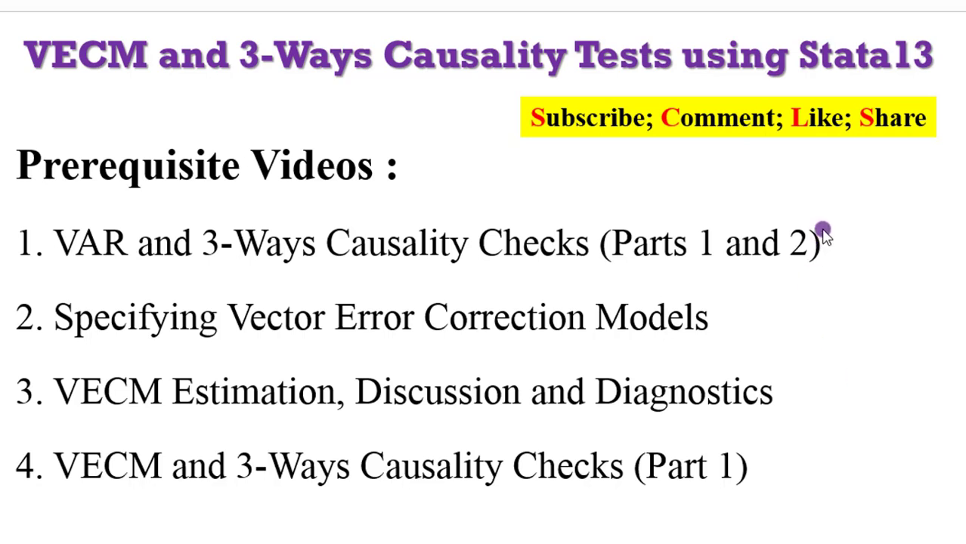
{"action": "mouse_move", "coordinate": [822, 249]}
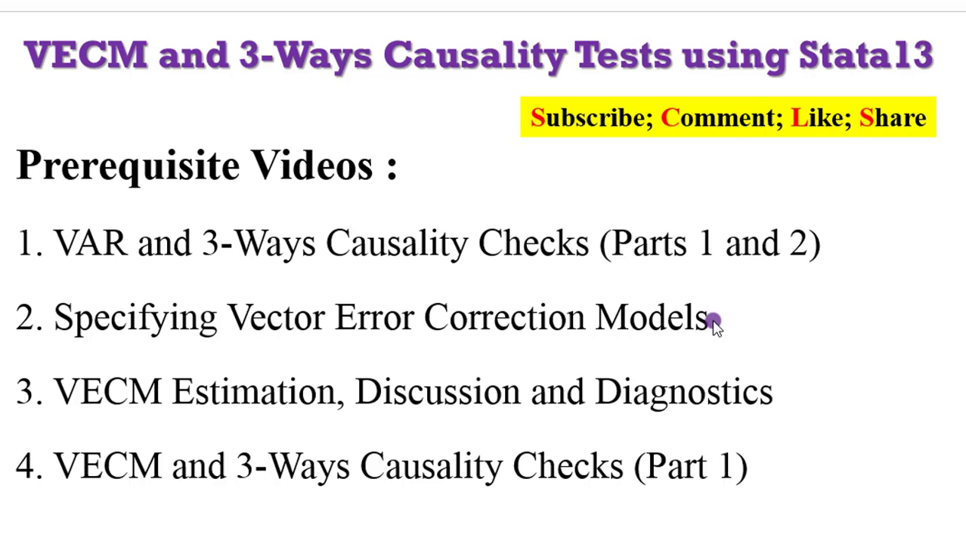
{"action": "mouse_move", "coordinate": [765, 401]}
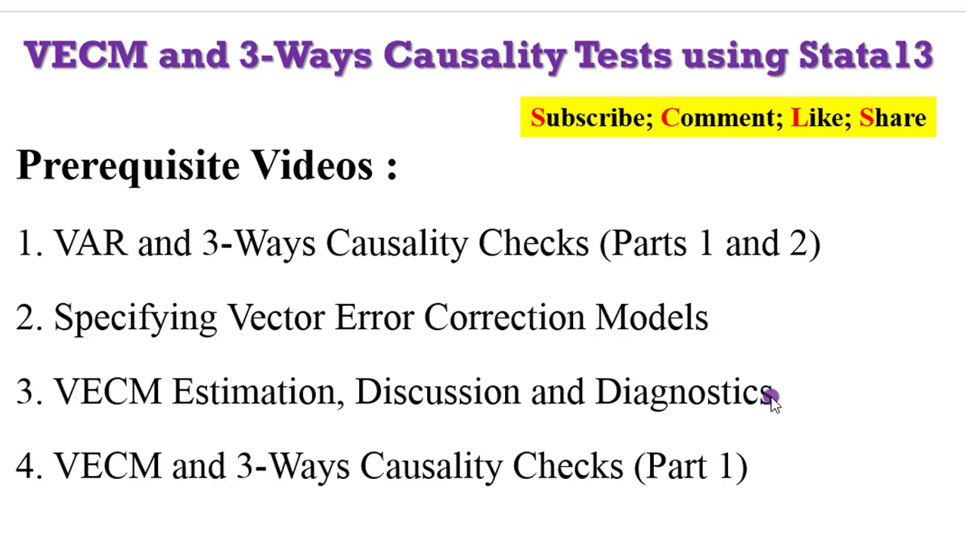
{"action": "mouse_move", "coordinate": [747, 472]}
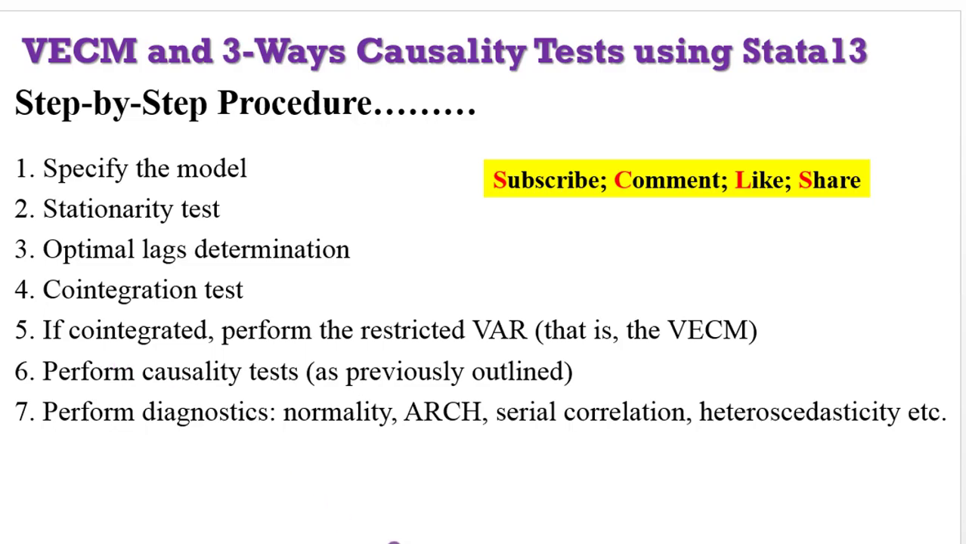
{"action": "mouse_move", "coordinate": [476, 269]}
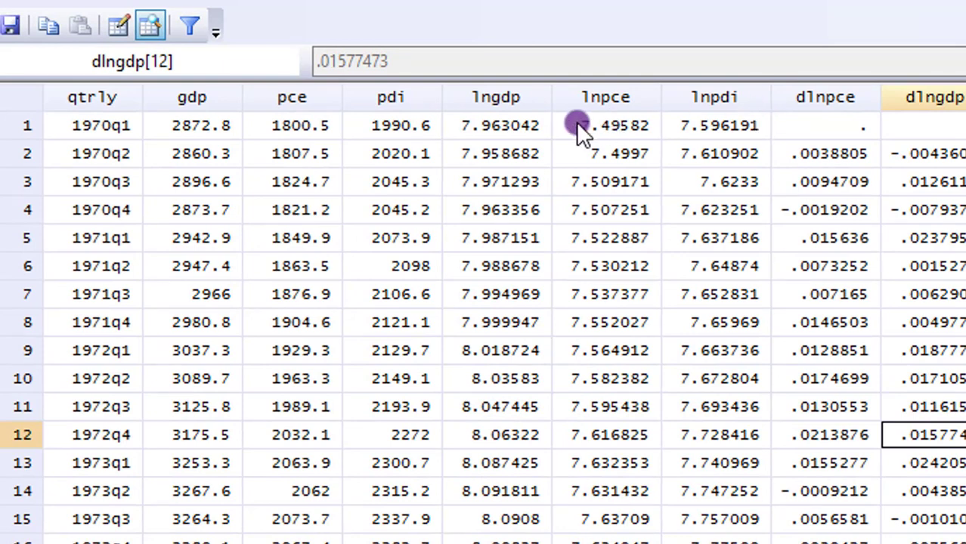
{"action": "mouse_move", "coordinate": [726, 113]}
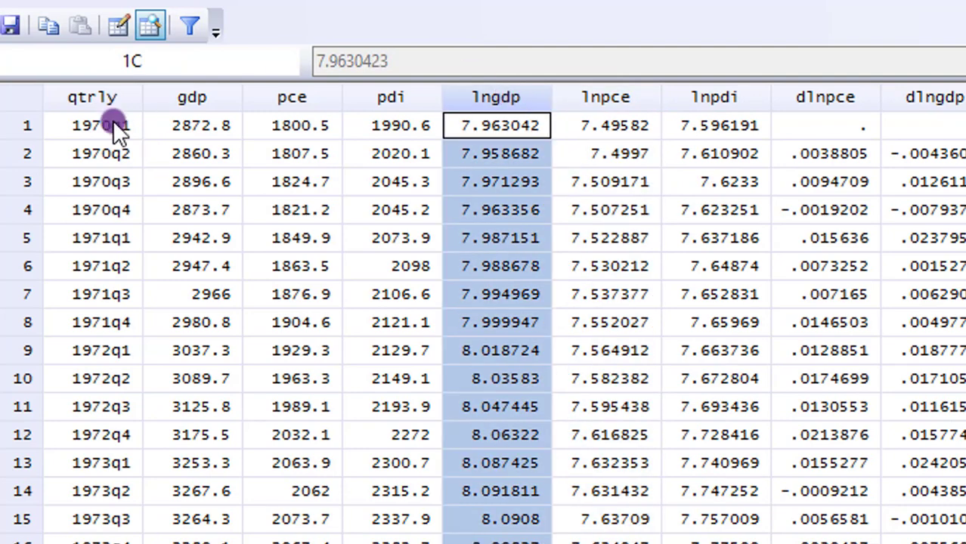
Step: Return from the Data Browser to the Results window with the earlier estimation output
{"action": "left_click", "coordinate": [93, 124]}
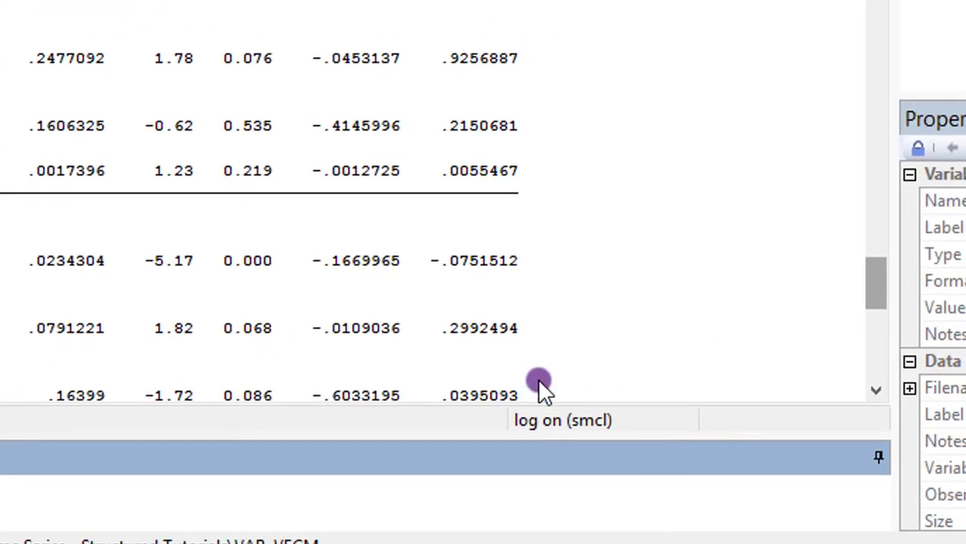
{"action": "mouse_move", "coordinate": [612, 446]}
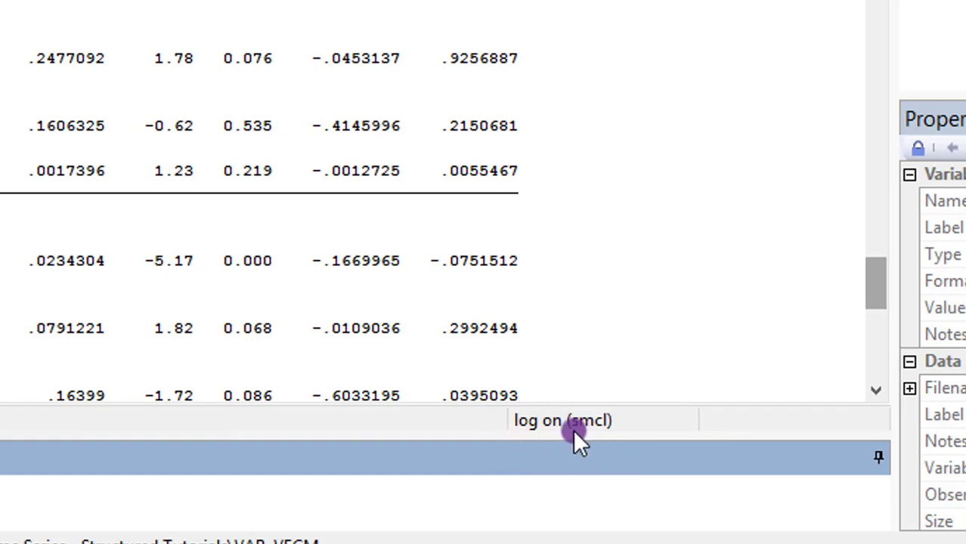
{"action": "mouse_move", "coordinate": [541, 427]}
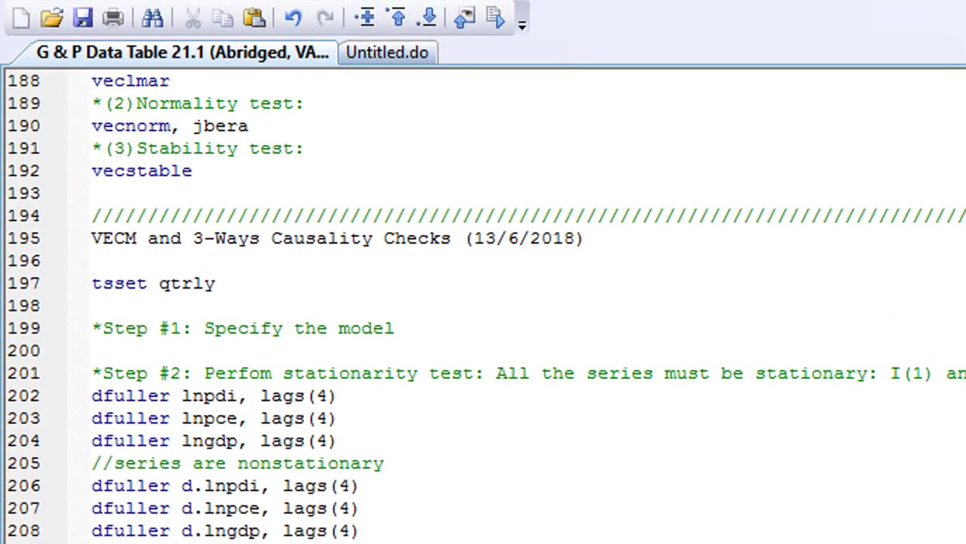
Step: Scroll the do-file down to the VECM and 3-way causality section with the tsset qtrly line
{"action": "scroll", "scroll_direction": "down", "scroll_amount": 3}
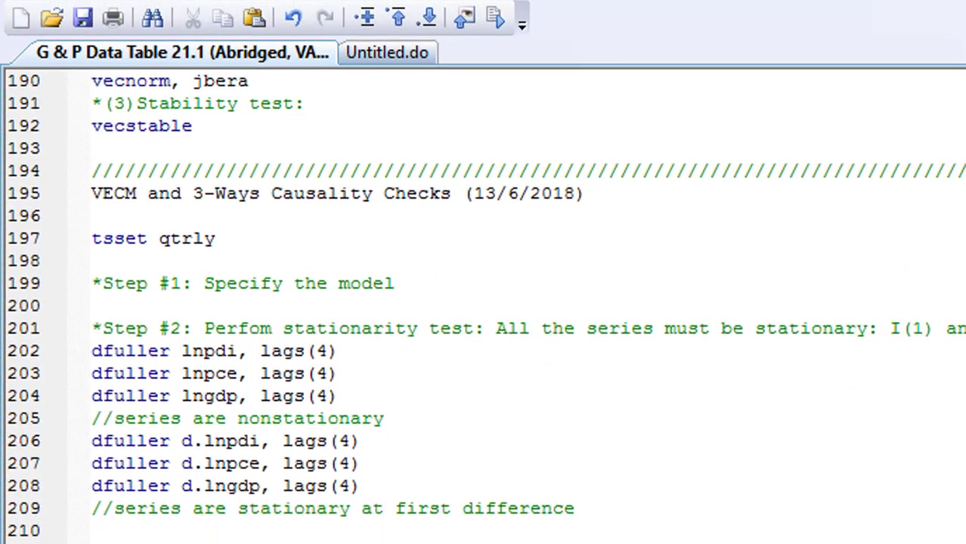
{"action": "scroll", "scroll_direction": "down", "scroll_amount": 3}
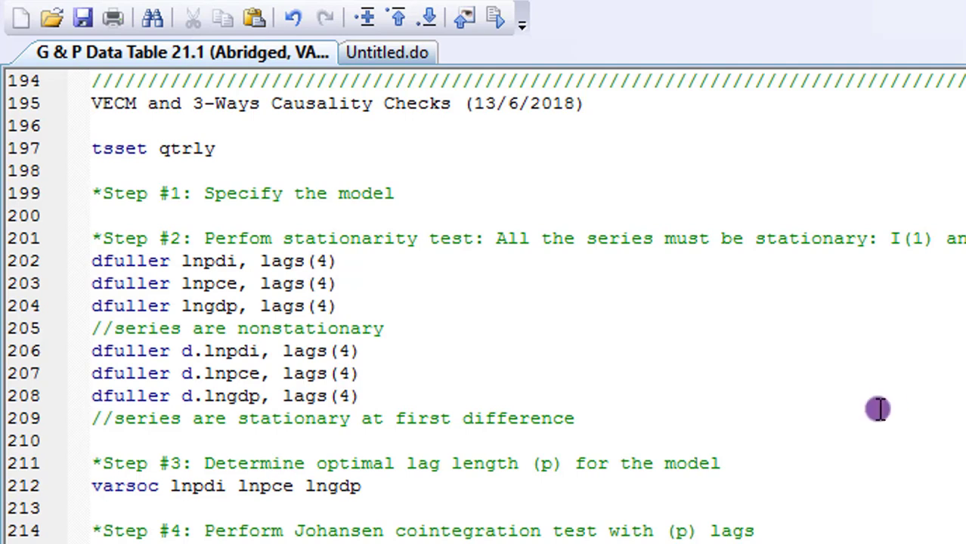
{"action": "mouse_move", "coordinate": [243, 310]}
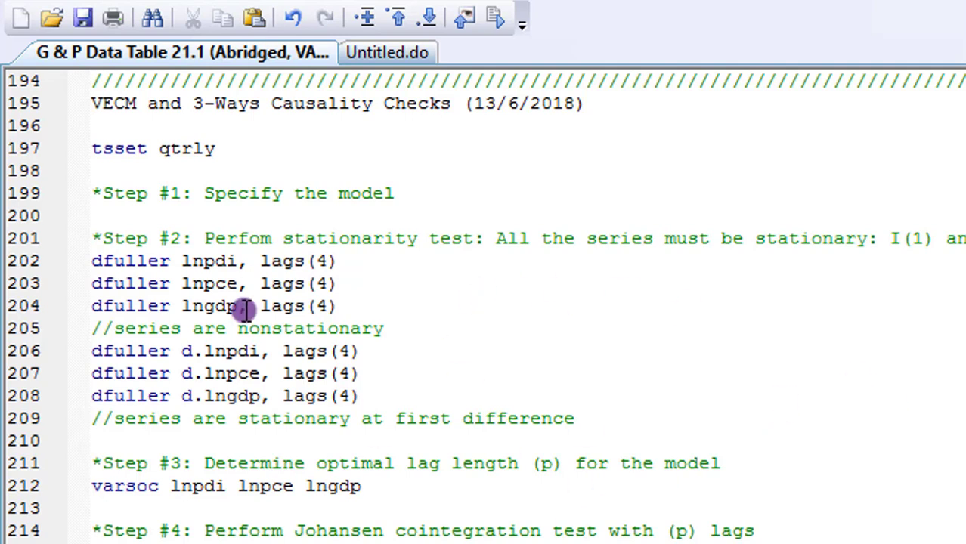
{"action": "mouse_move", "coordinate": [17, 50]}
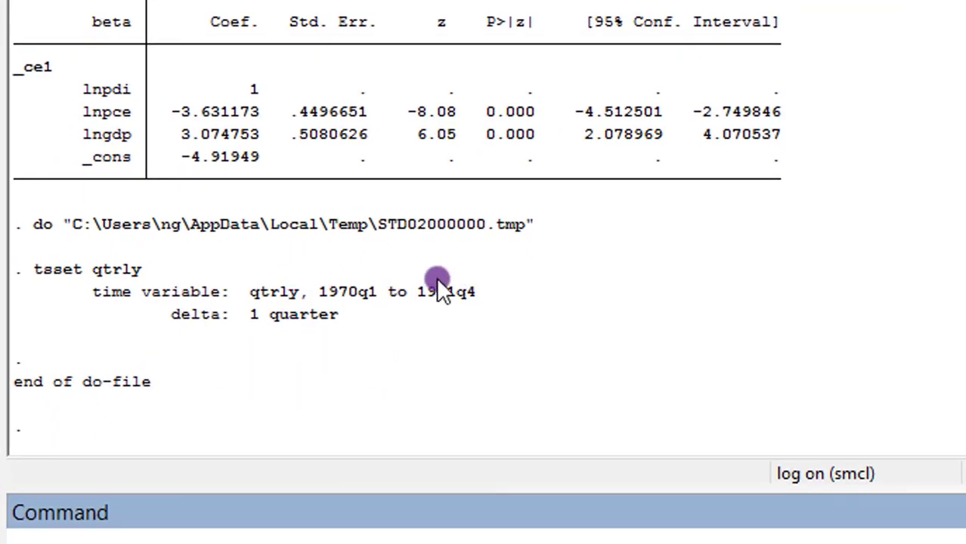
{"action": "mouse_move", "coordinate": [431, 310]}
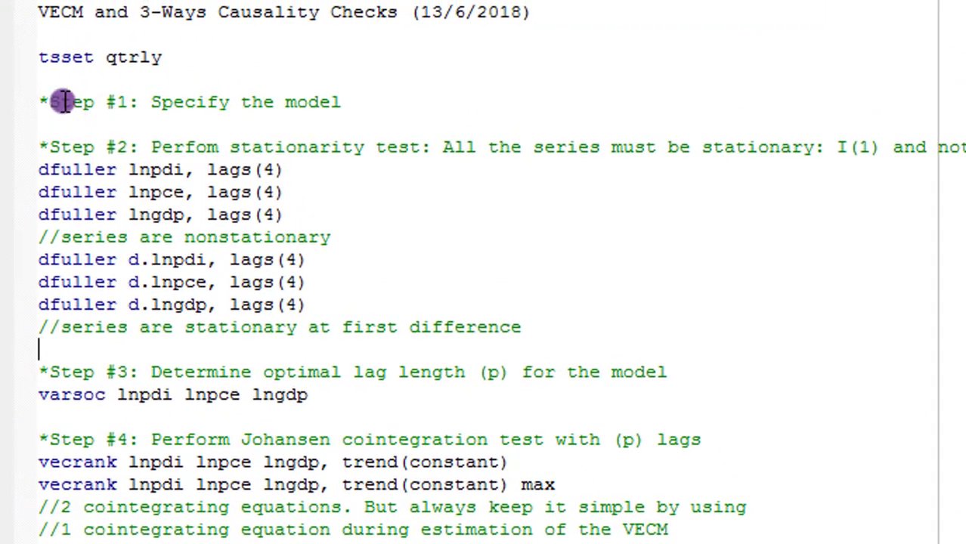
Step: Scroll the do-file down to Step #5's vec lnpdi lnpce lngdp, trend(constant) command
{"action": "scroll", "scroll_direction": "down", "scroll_amount": 3}
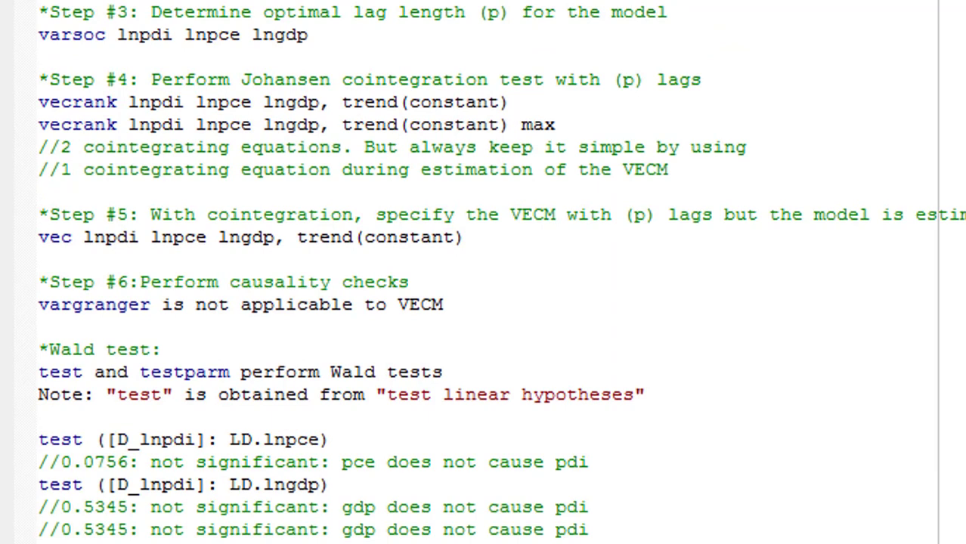
{"action": "scroll", "scroll_direction": "down", "scroll_amount": 3}
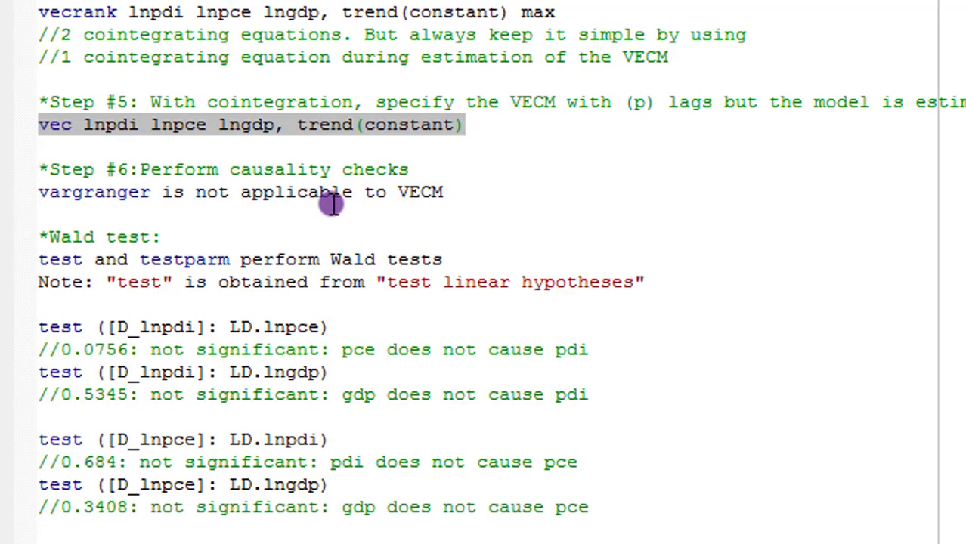
{"action": "mouse_move", "coordinate": [331, 204]}
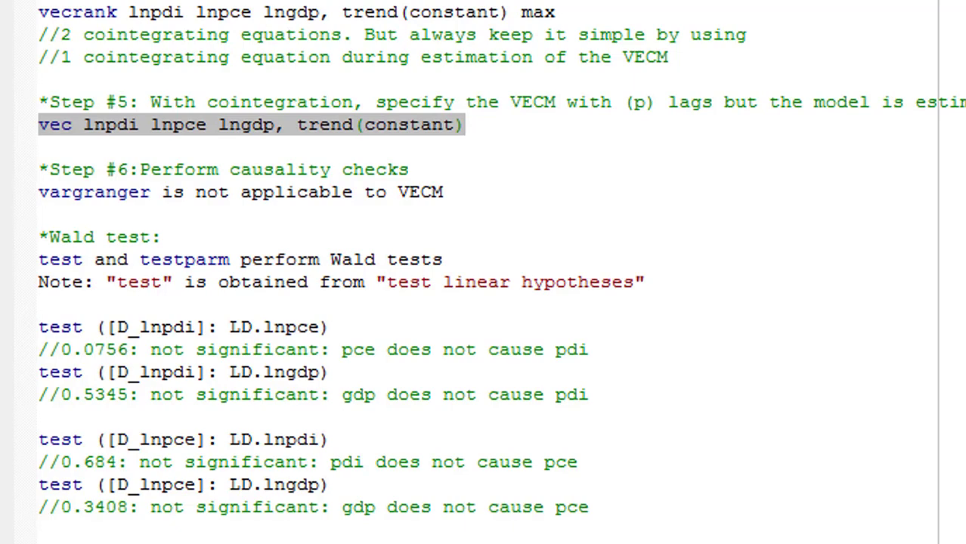
Step: Estimate a VECM of lnpdi, lnpce and lngdp with rank 1, two lags and a constant trend
{"action": "left_click", "coordinate": [84, 12]}
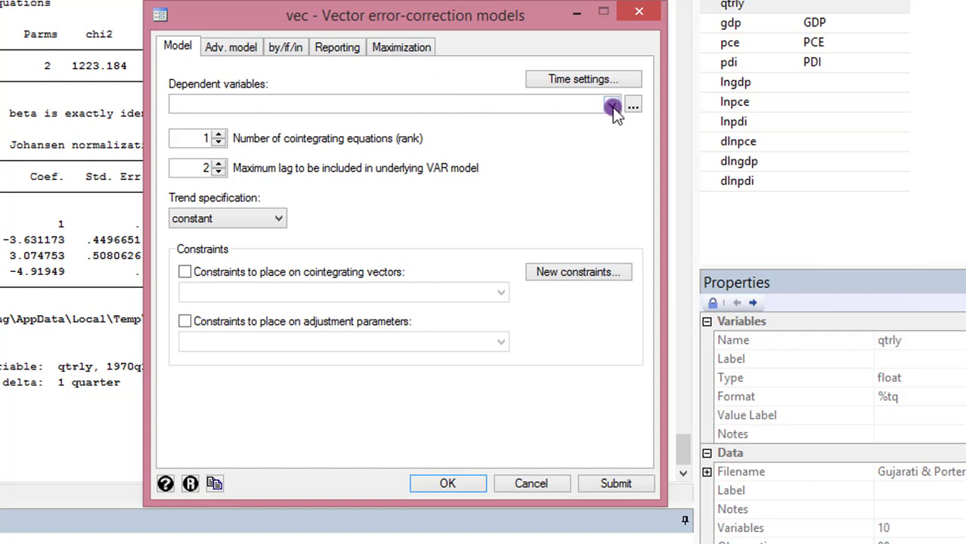
{"action": "left_click", "coordinate": [611, 104]}
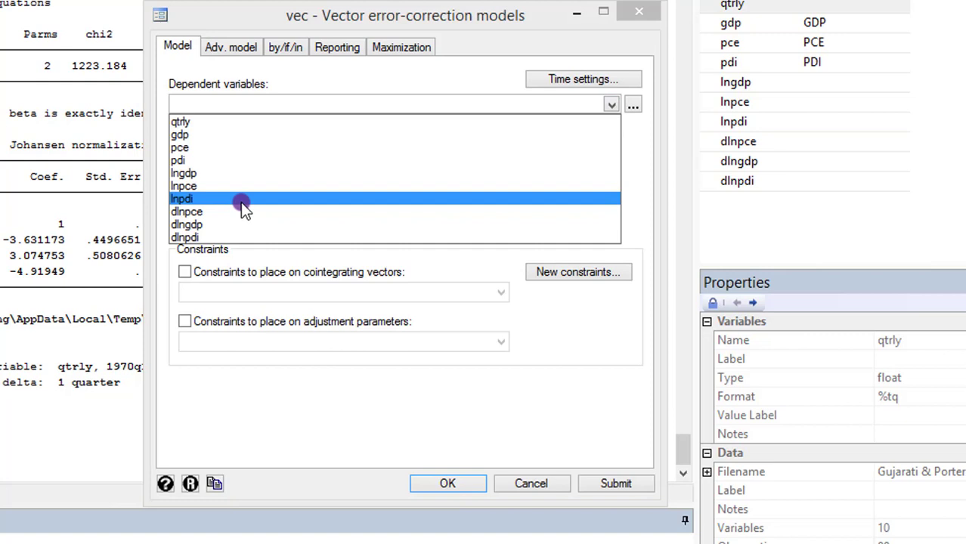
{"action": "left_click", "coordinate": [185, 173]}
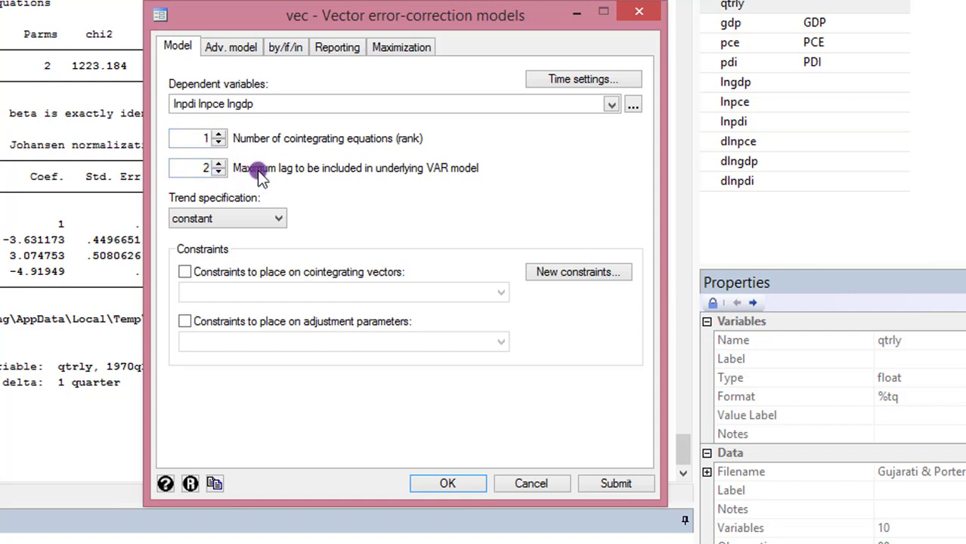
{"action": "mouse_move", "coordinate": [346, 185]}
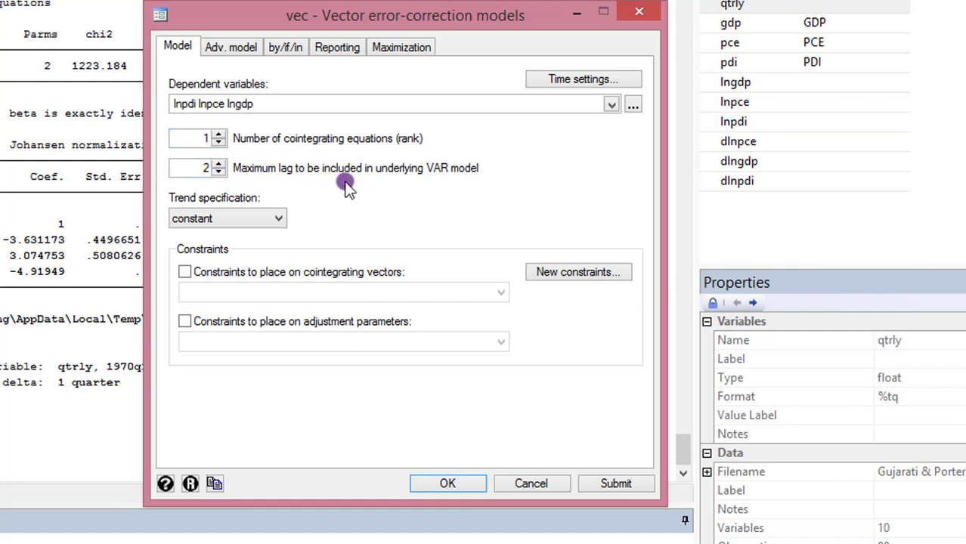
{"action": "left_click", "coordinate": [196, 168]}
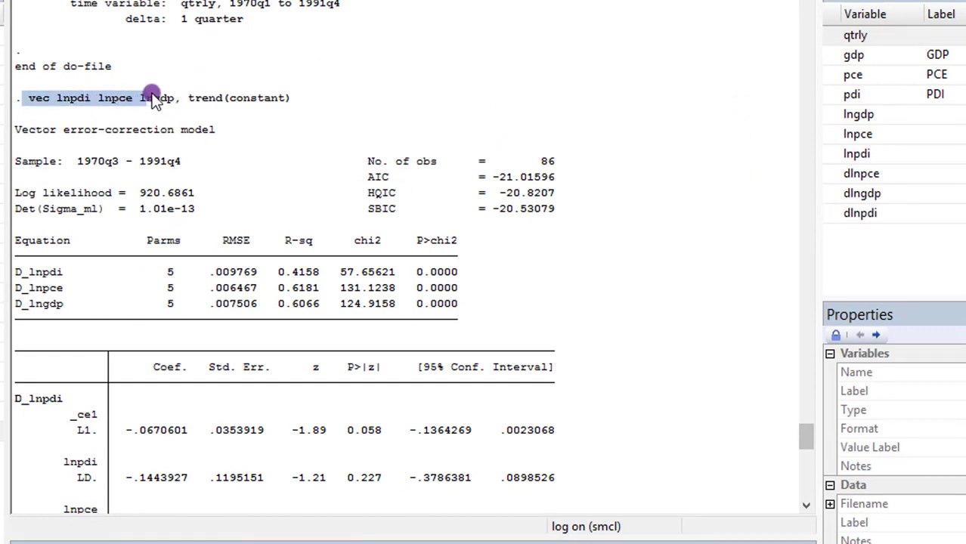
Step: Select the echoed vec command and move down past D_lngdp to the cointegrating equations
{"action": "left_click_drag", "start_coordinate": [152, 97], "coordinate": [290, 97]}
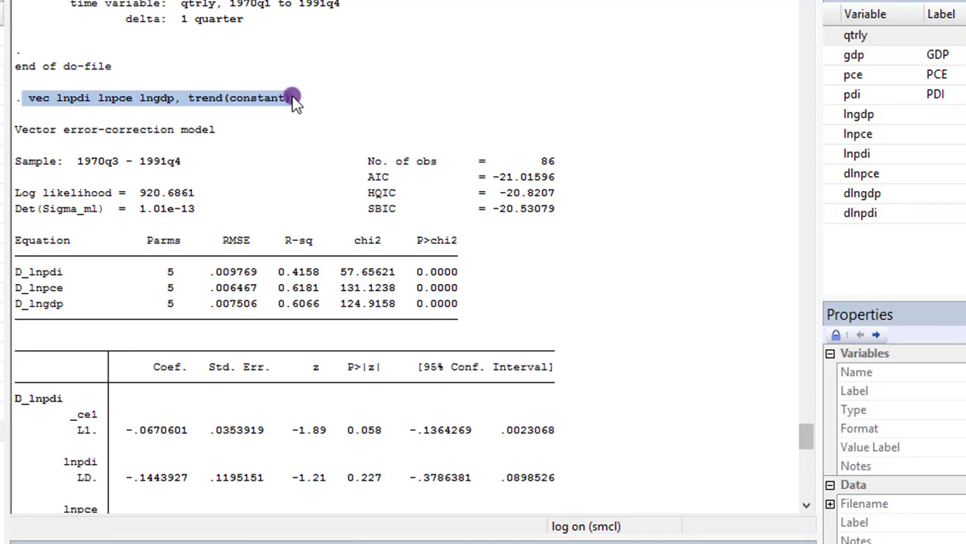
{"action": "mouse_move", "coordinate": [281, 541]}
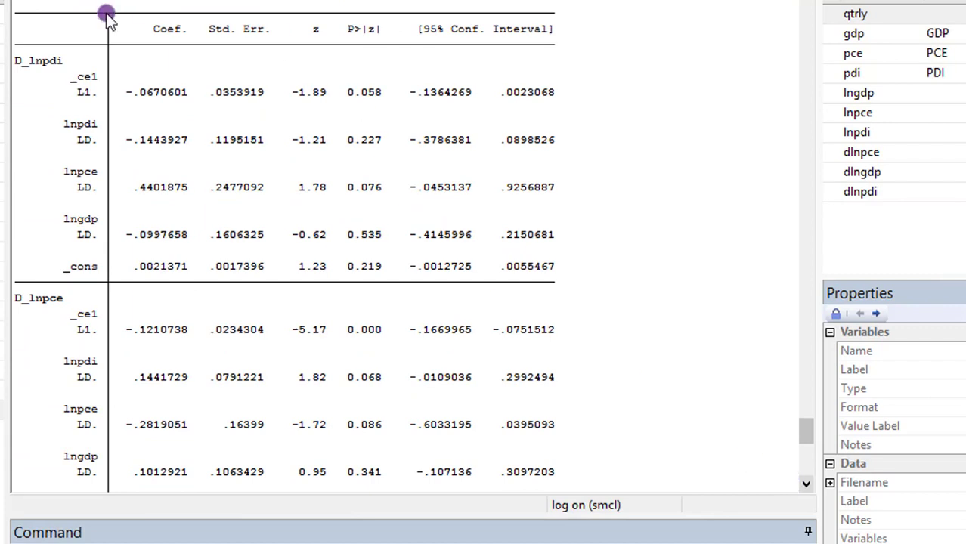
{"action": "mouse_move", "coordinate": [813, 499]}
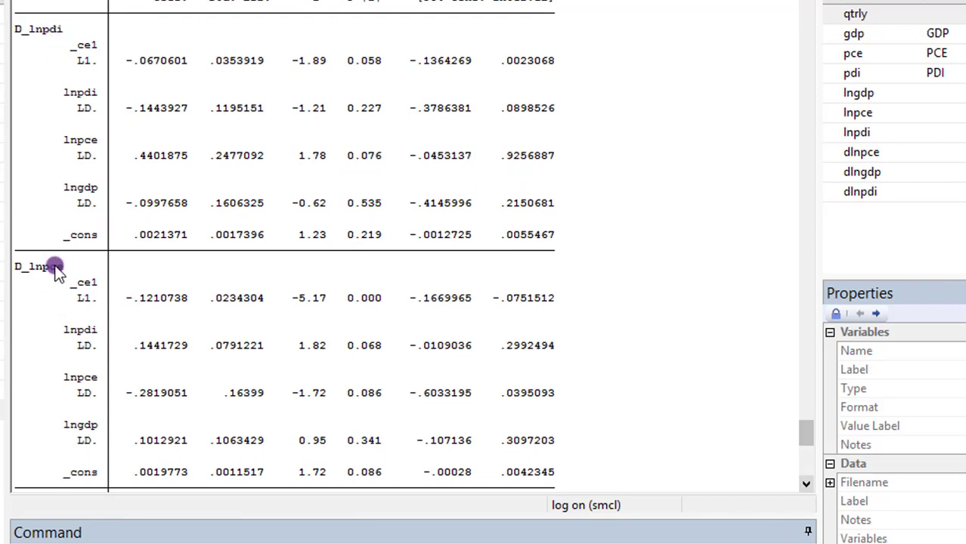
{"action": "left_click", "coordinate": [806, 486]}
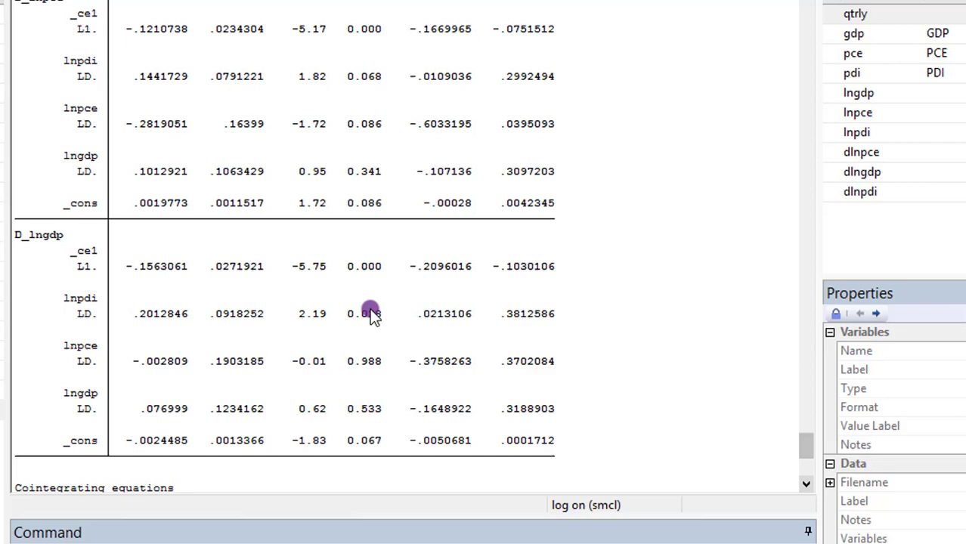
{"action": "mouse_move", "coordinate": [808, 3]}
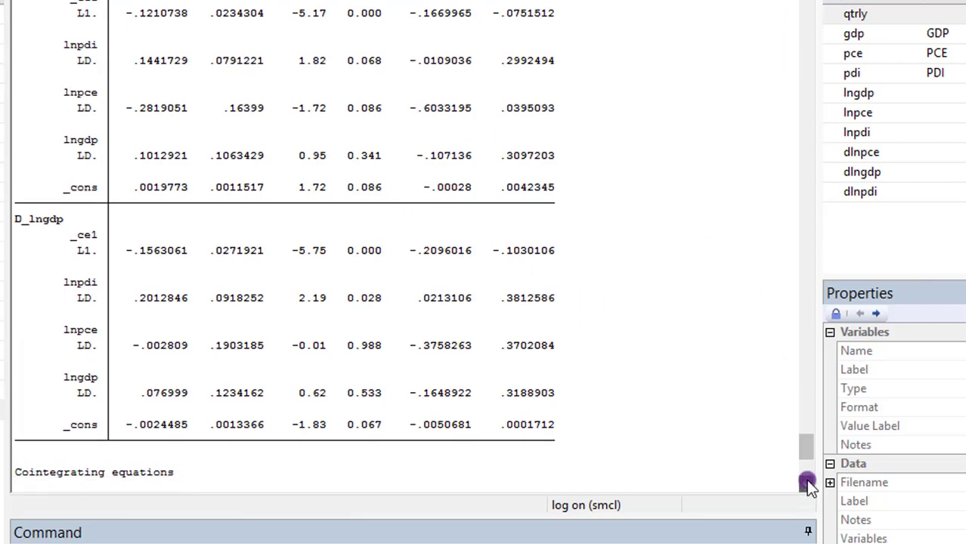
{"action": "scroll", "scroll_direction": "down", "scroll_amount": 3}
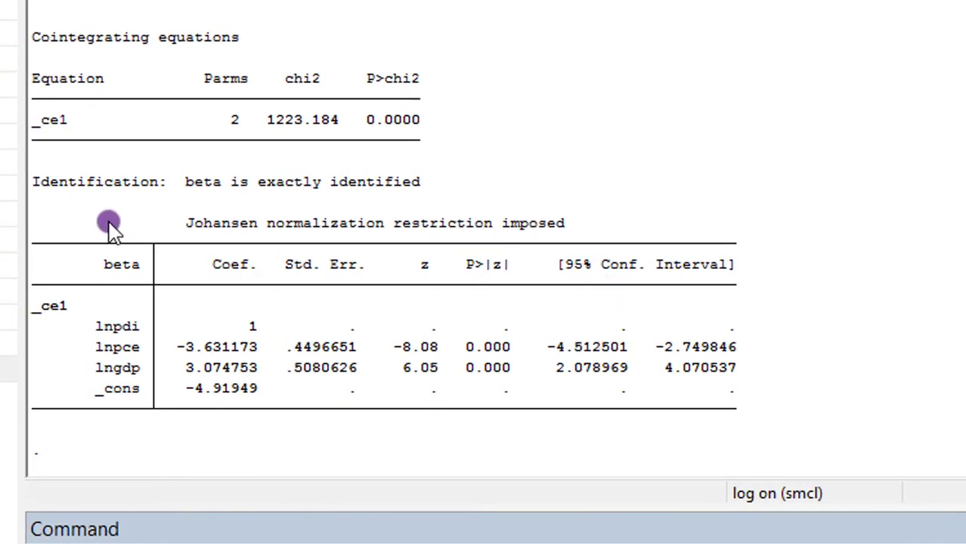
{"action": "mouse_move", "coordinate": [378, 242]}
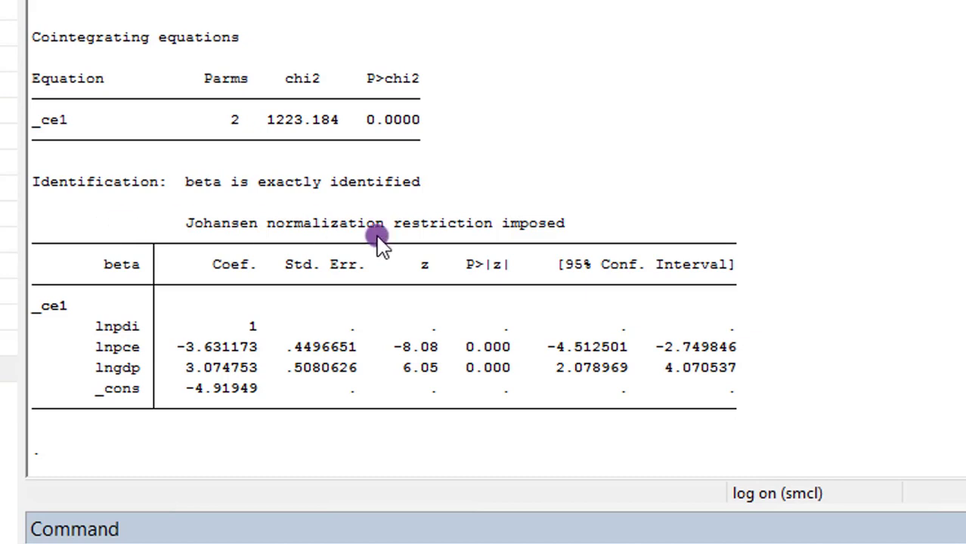
{"action": "mouse_move", "coordinate": [53, 317]}
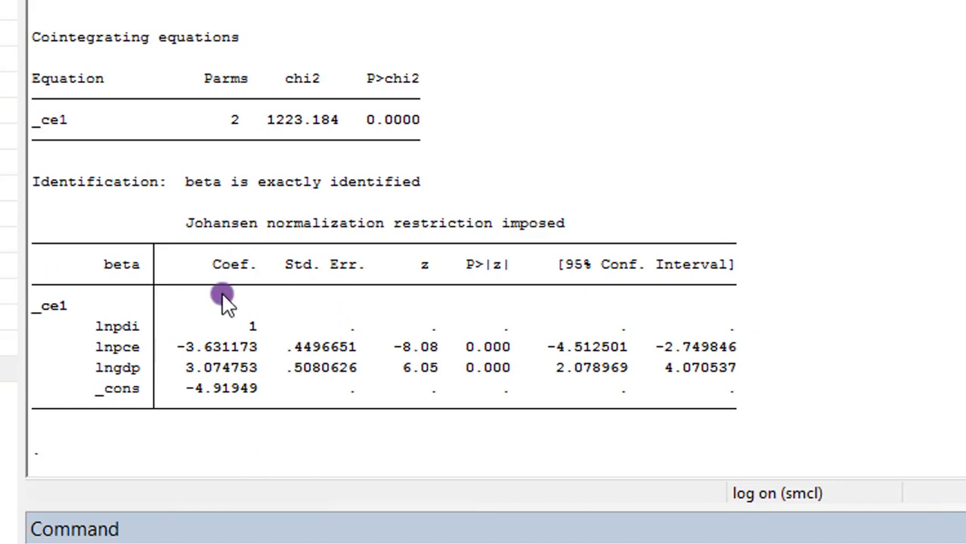
{"action": "mouse_move", "coordinate": [165, 335]}
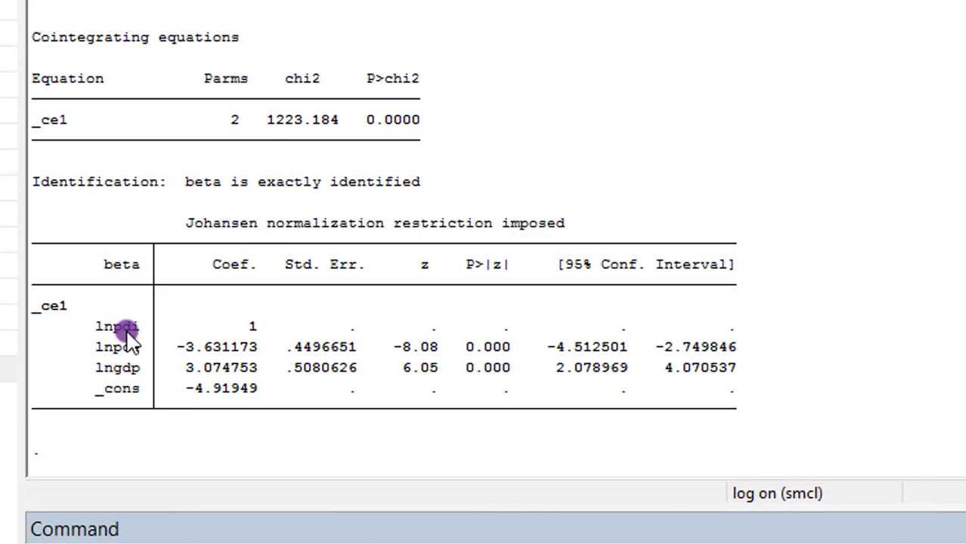
{"action": "mouse_move", "coordinate": [189, 356]}
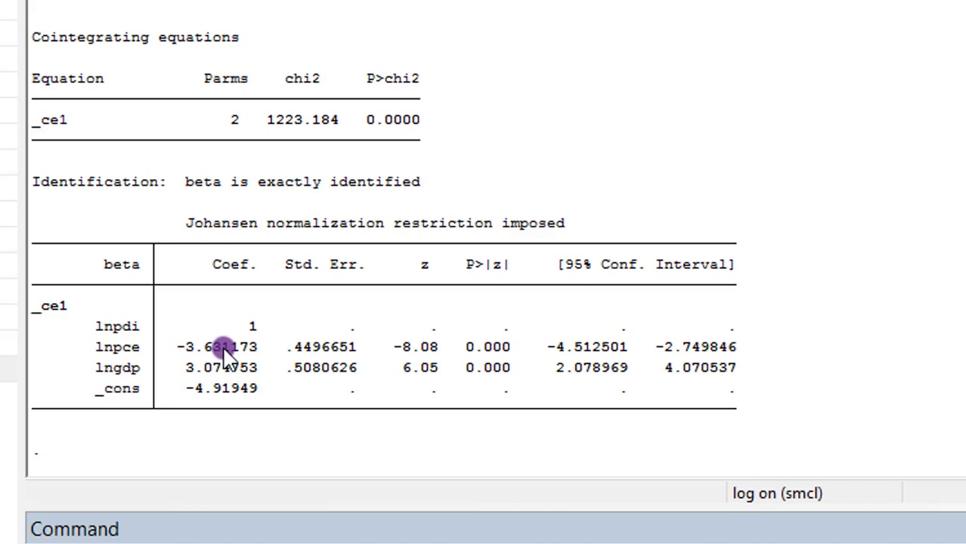
{"action": "mouse_move", "coordinate": [165, 374]}
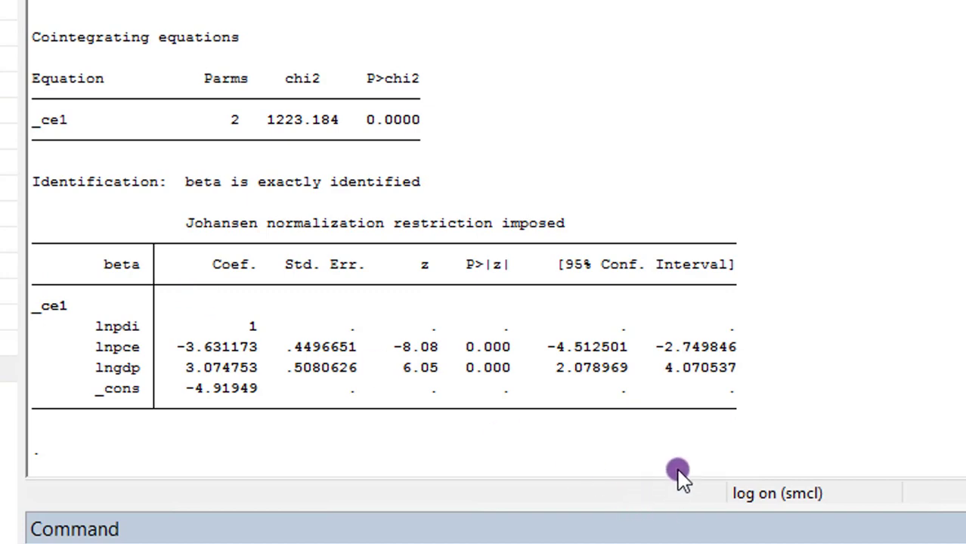
{"action": "mouse_move", "coordinate": [182, 310]}
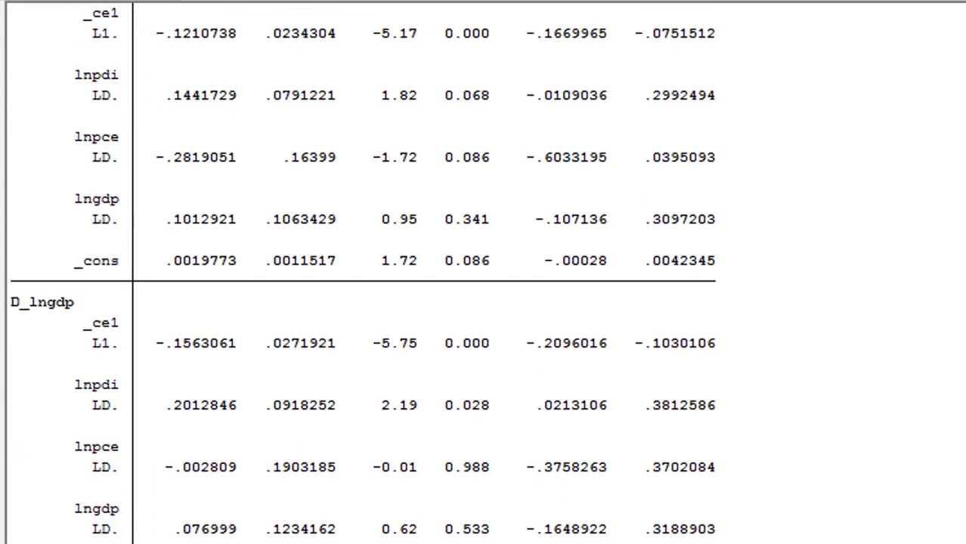
Step: Move the Results window to the D_lnpdi short-run block with its -0.067 error-correction term
{"action": "scroll", "scroll_direction": "down", "scroll_amount": 3}
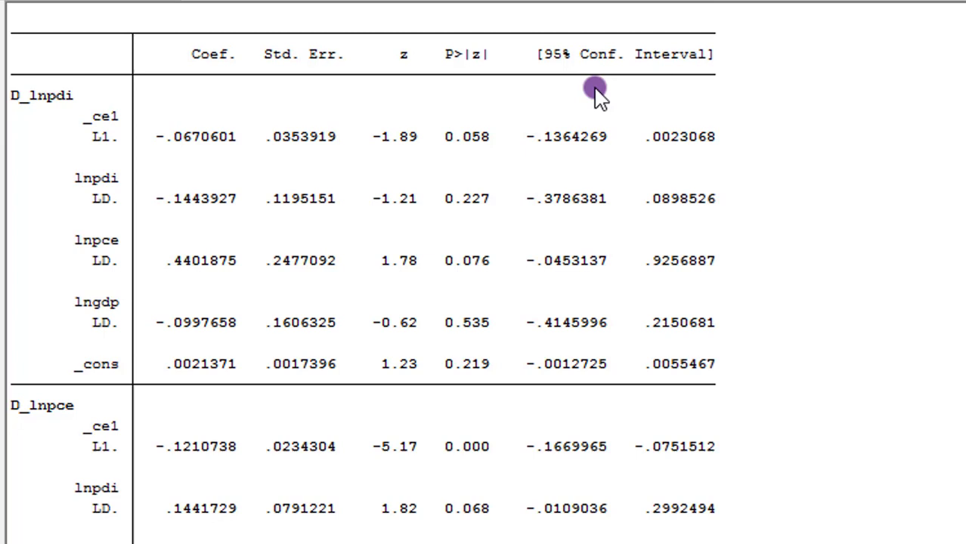
{"action": "mouse_move", "coordinate": [75, 481]}
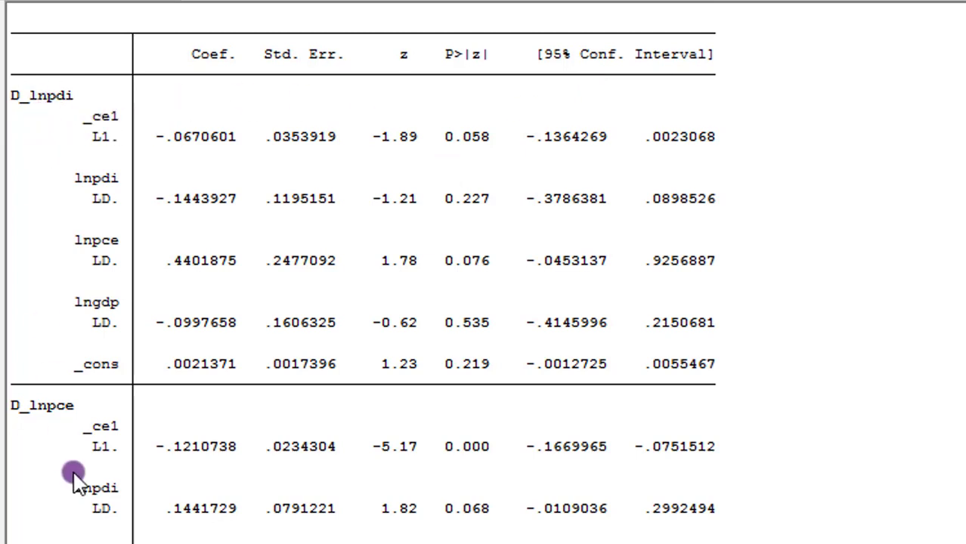
{"action": "mouse_move", "coordinate": [23, 138]}
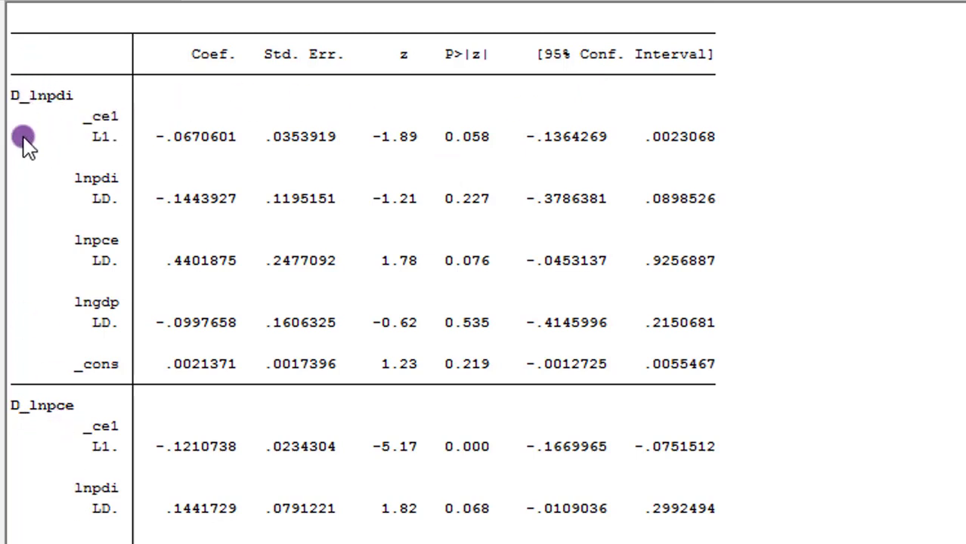
{"action": "mouse_move", "coordinate": [27, 103]}
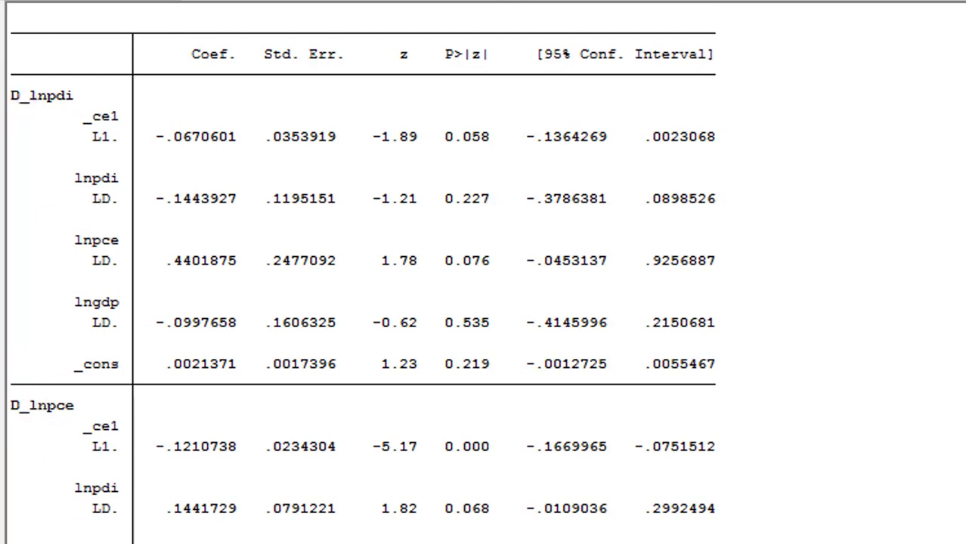
{"action": "scroll", "scroll_direction": "down", "scroll_amount": 3}
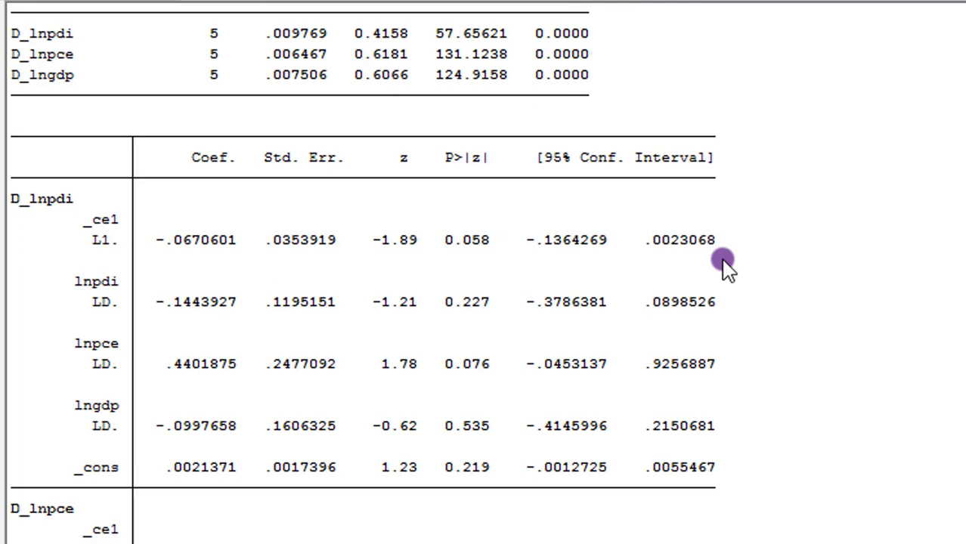
{"action": "mouse_move", "coordinate": [33, 215]}
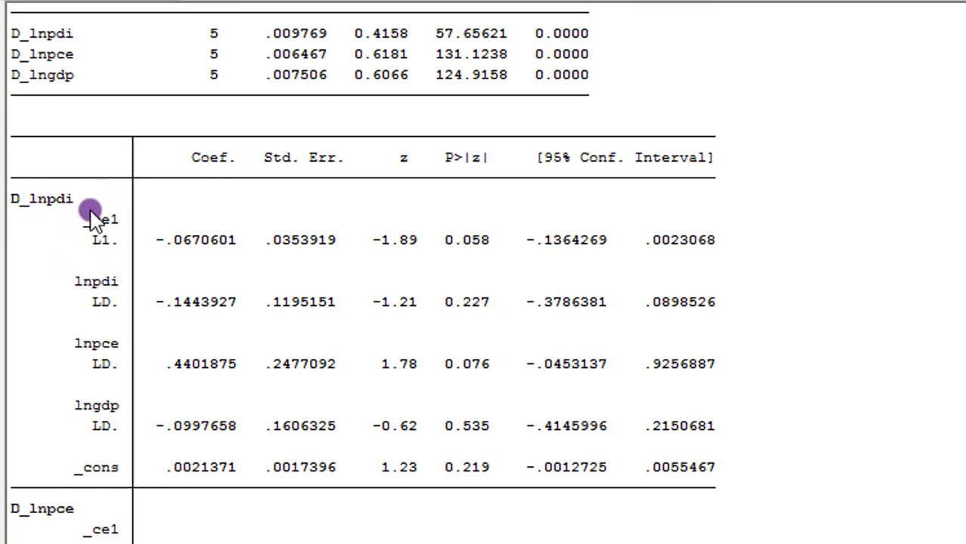
{"action": "mouse_move", "coordinate": [109, 310]}
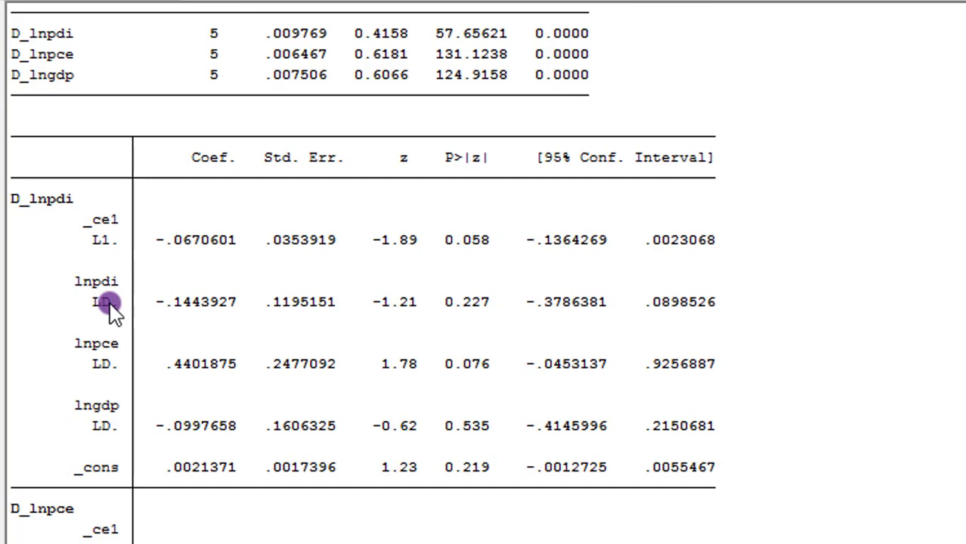
{"action": "mouse_move", "coordinate": [114, 286]}
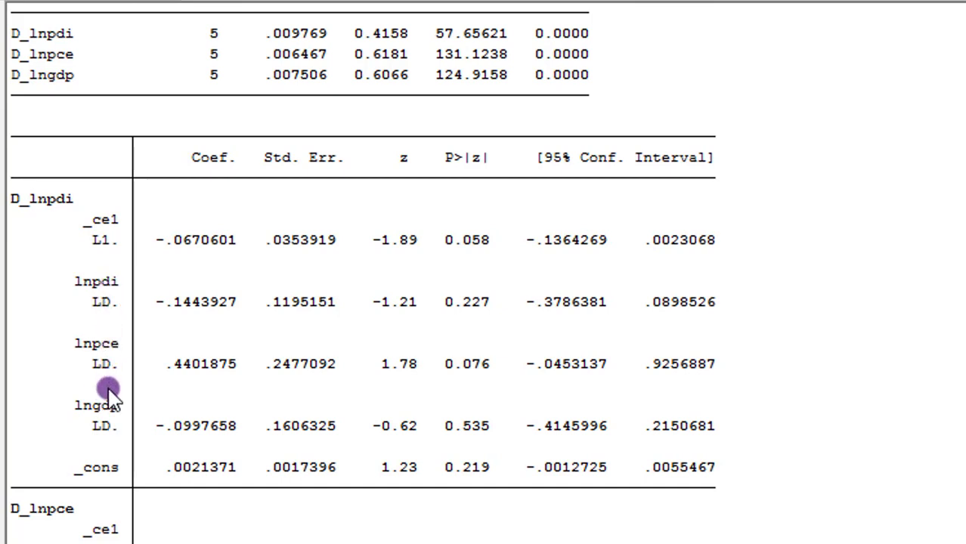
{"action": "mouse_move", "coordinate": [202, 227]}
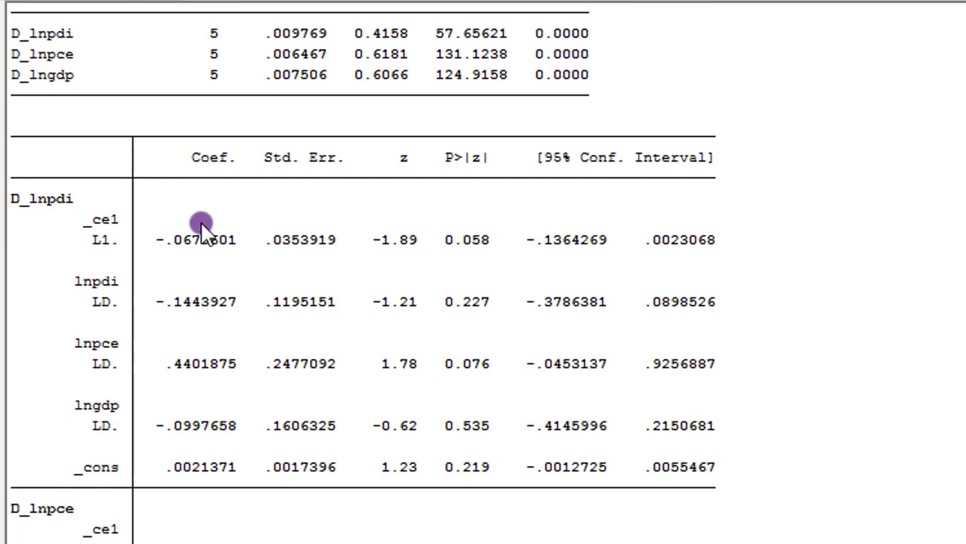
{"action": "mouse_move", "coordinate": [195, 245]}
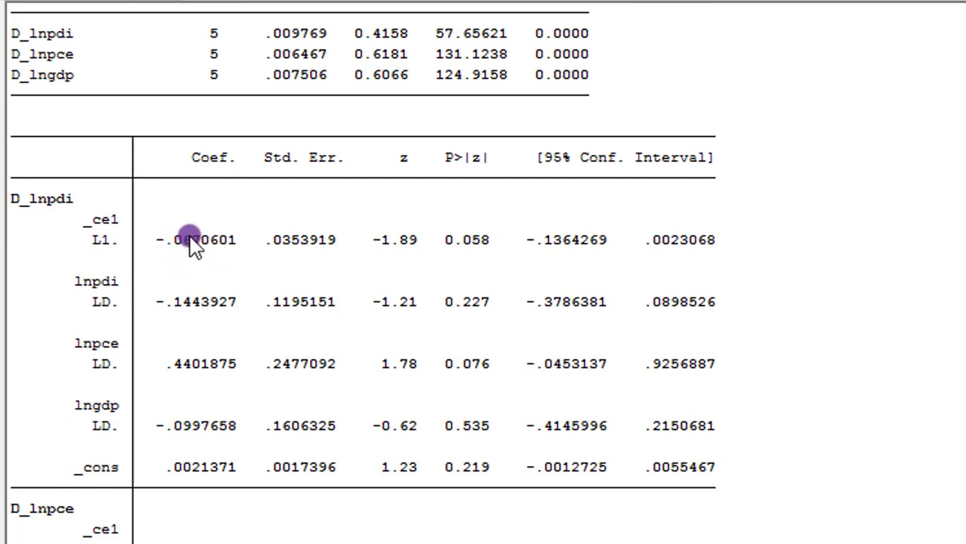
{"action": "mouse_move", "coordinate": [196, 401]}
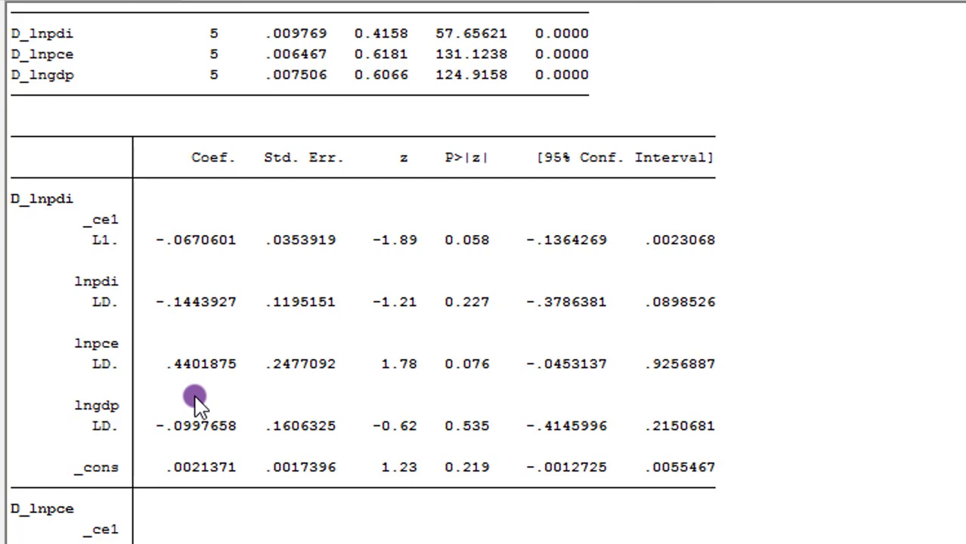
{"action": "mouse_move", "coordinate": [189, 347]}
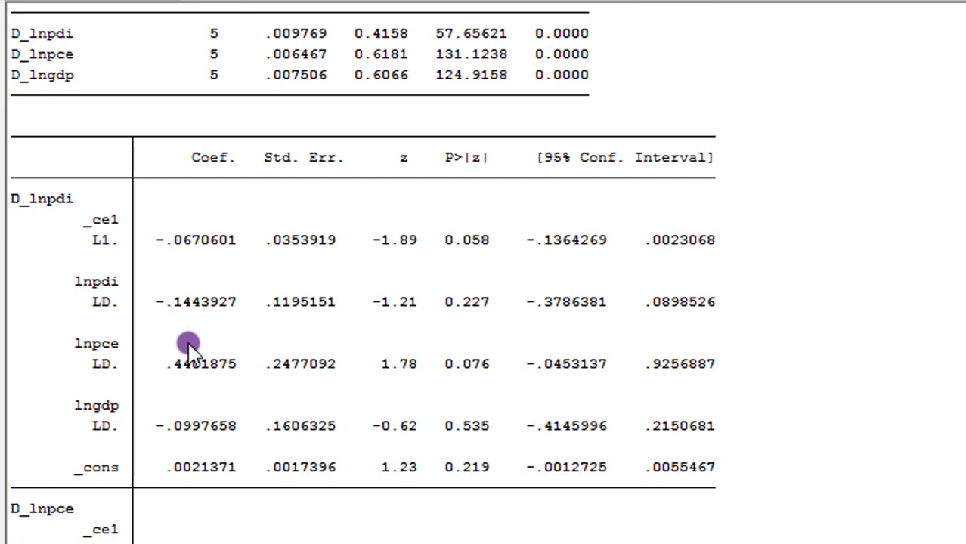
{"action": "mouse_move", "coordinate": [124, 195]}
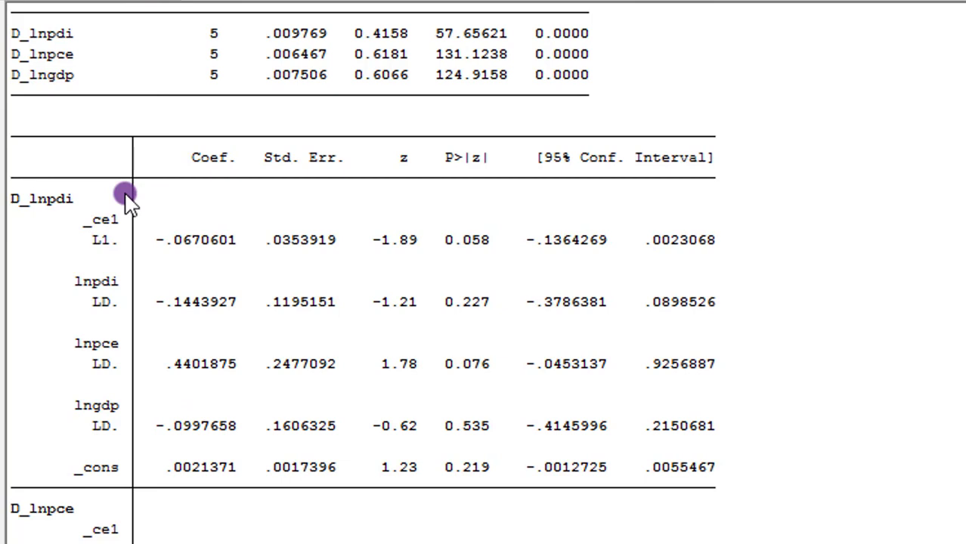
{"action": "mouse_move", "coordinate": [148, 249]}
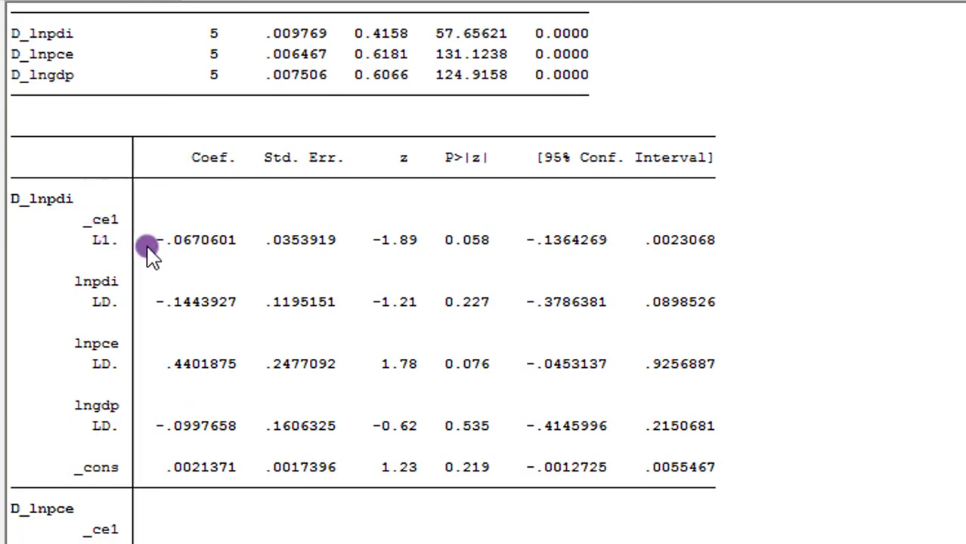
{"action": "mouse_move", "coordinate": [175, 248]}
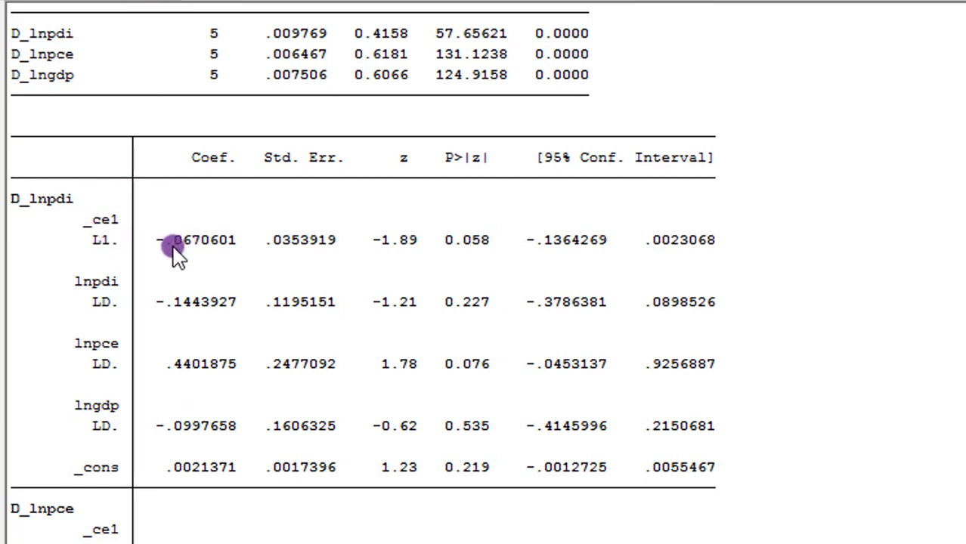
{"action": "mouse_move", "coordinate": [466, 240]}
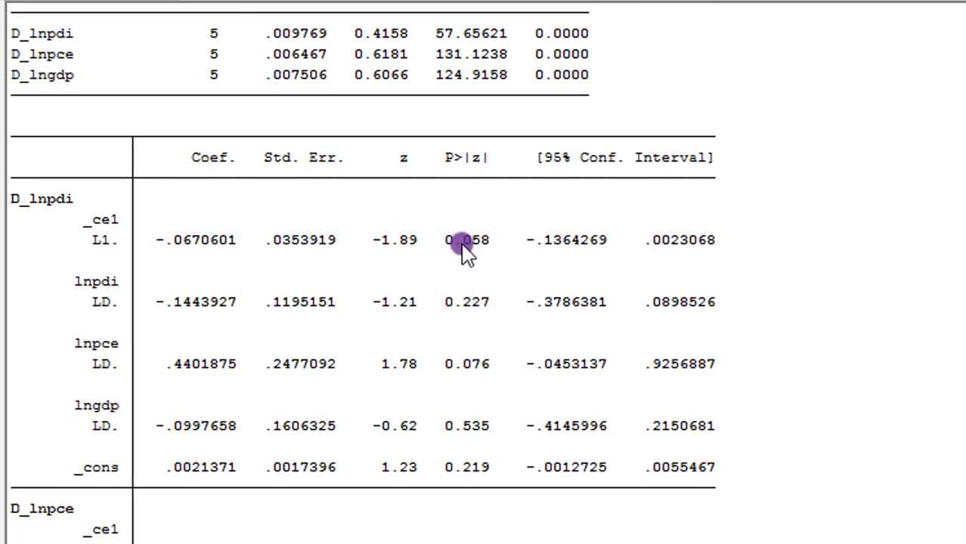
{"action": "mouse_move", "coordinate": [472, 245]}
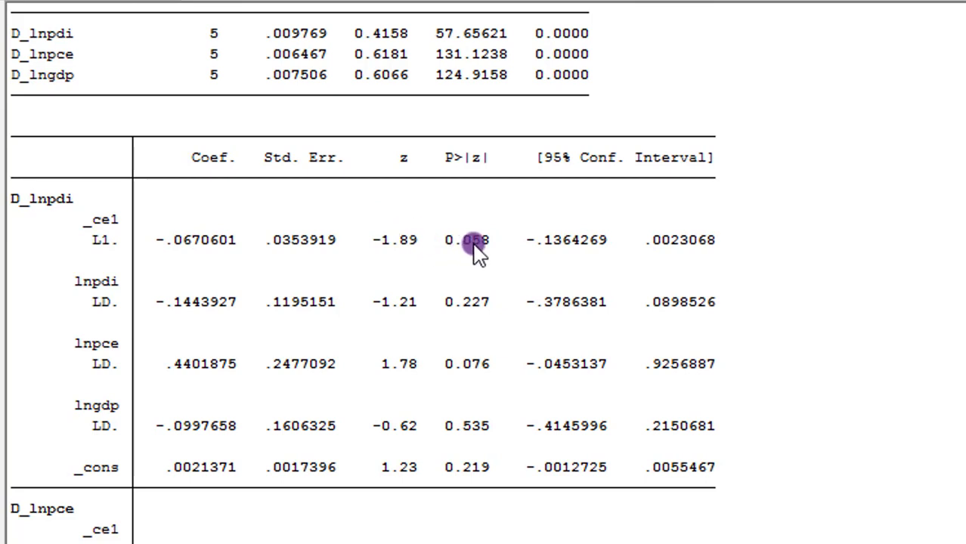
{"action": "mouse_move", "coordinate": [491, 250]}
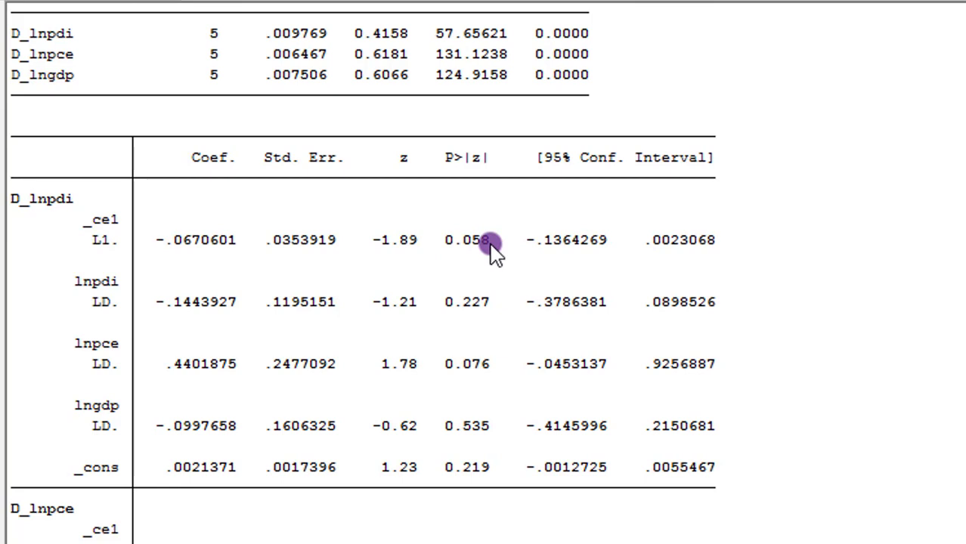
{"action": "mouse_move", "coordinate": [194, 393]}
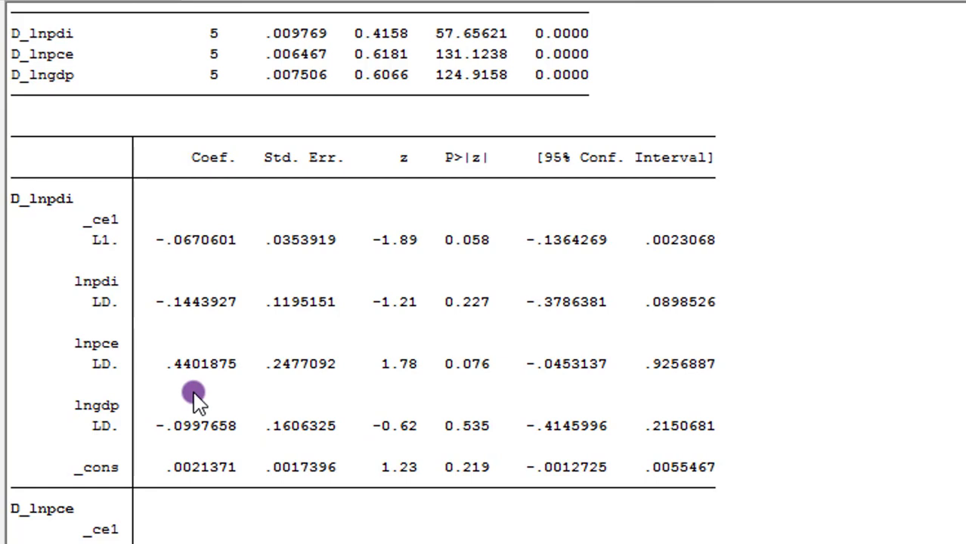
{"action": "mouse_move", "coordinate": [195, 376]}
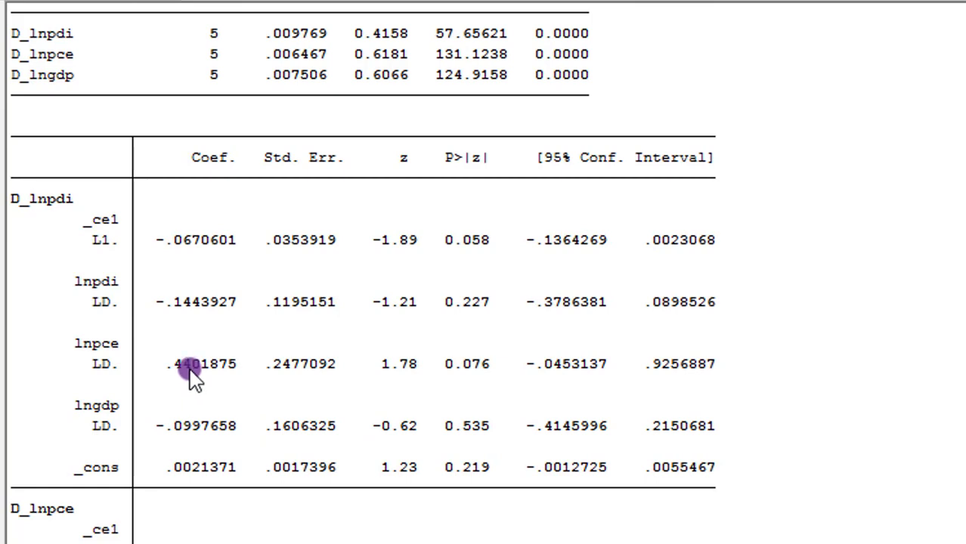
{"action": "mouse_move", "coordinate": [536, 446]}
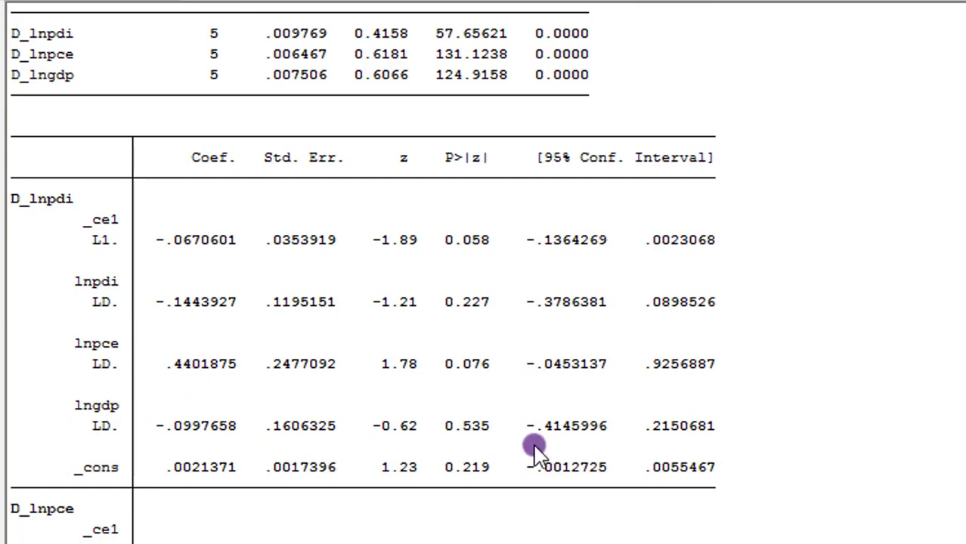
{"action": "mouse_move", "coordinate": [190, 381]}
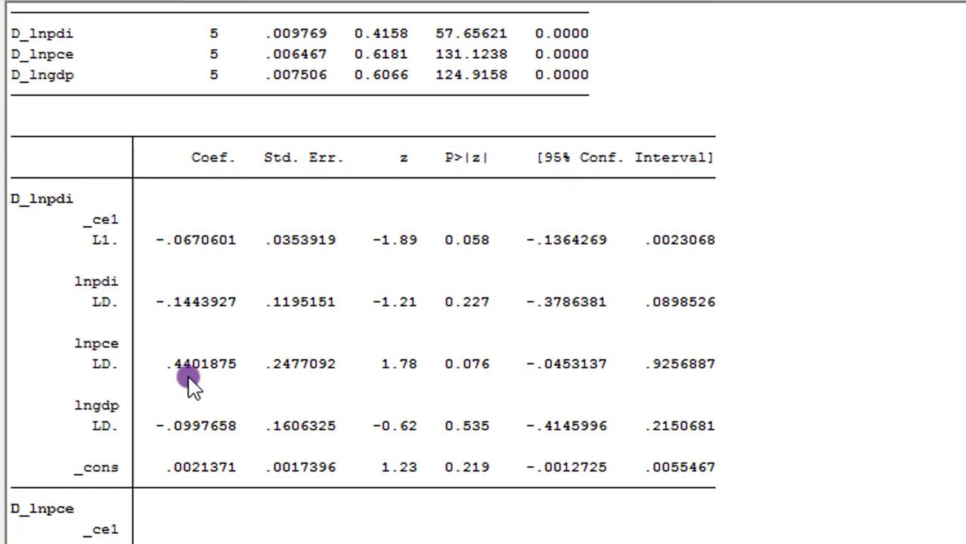
{"action": "mouse_move", "coordinate": [371, 370]}
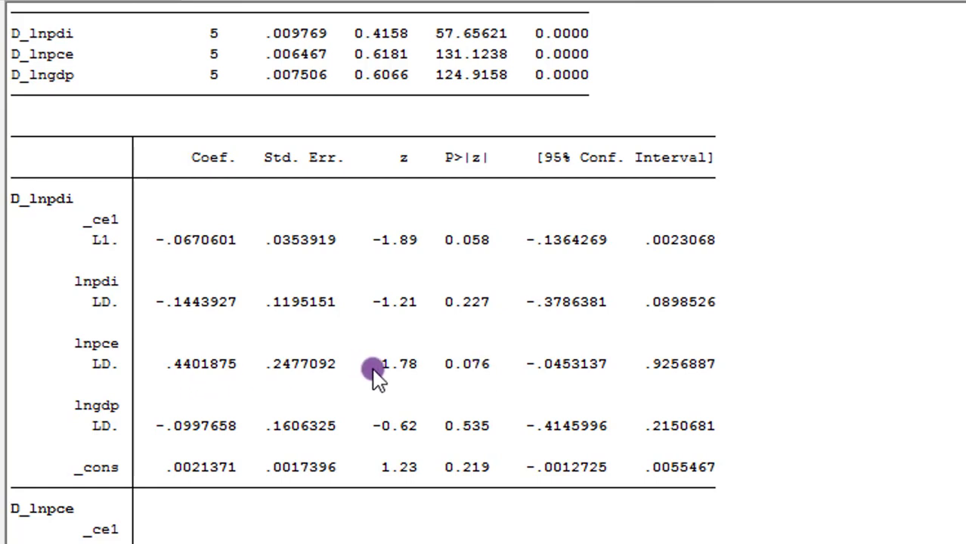
{"action": "mouse_move", "coordinate": [487, 381]}
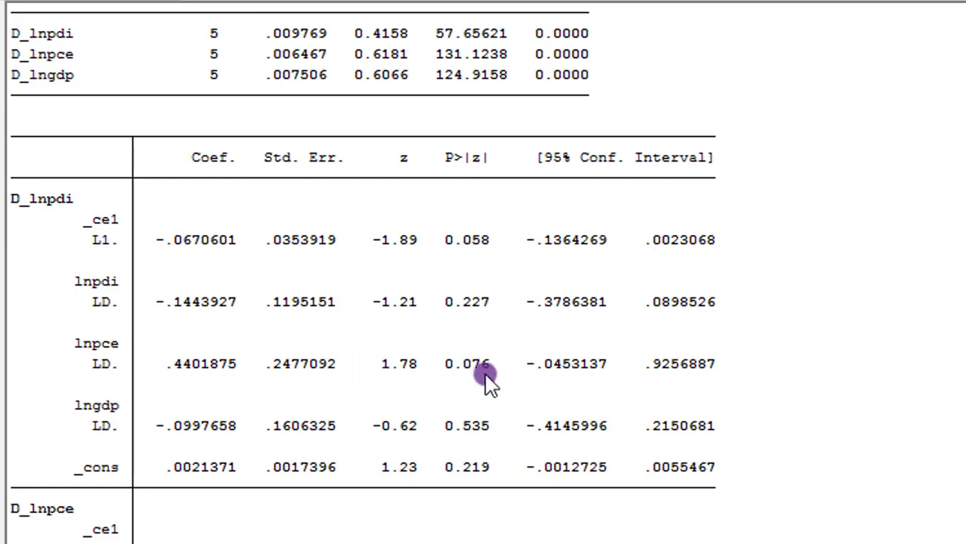
{"action": "mouse_move", "coordinate": [492, 375]}
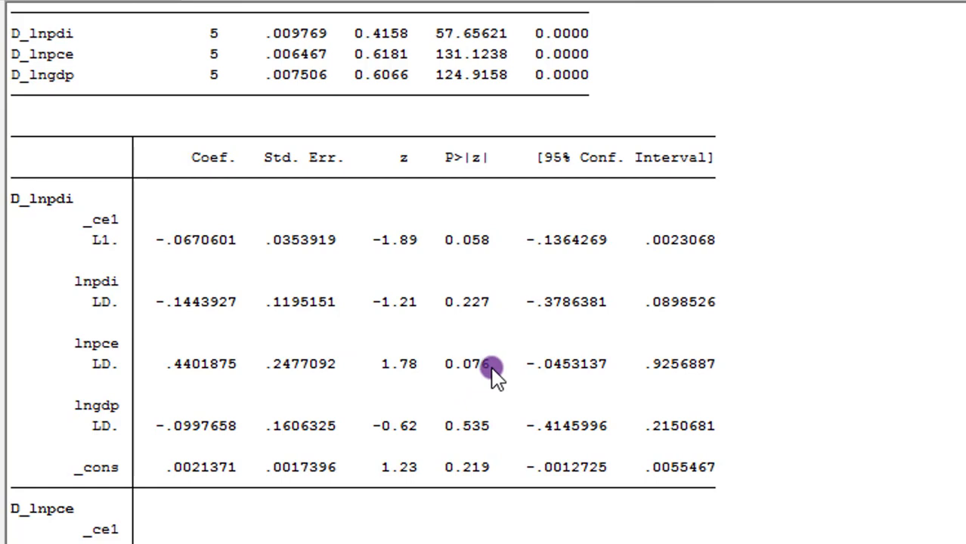
{"action": "mouse_move", "coordinate": [490, 375]}
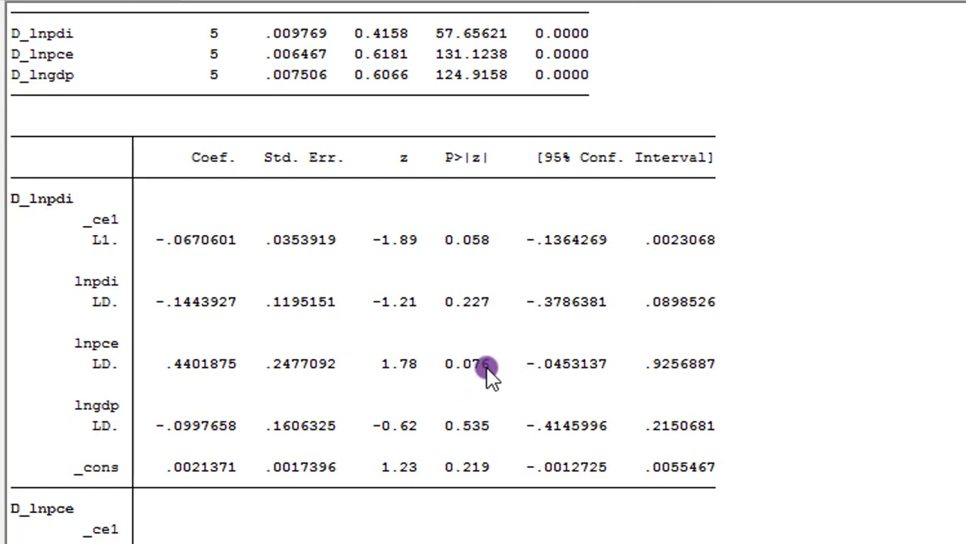
{"action": "mouse_move", "coordinate": [414, 454]}
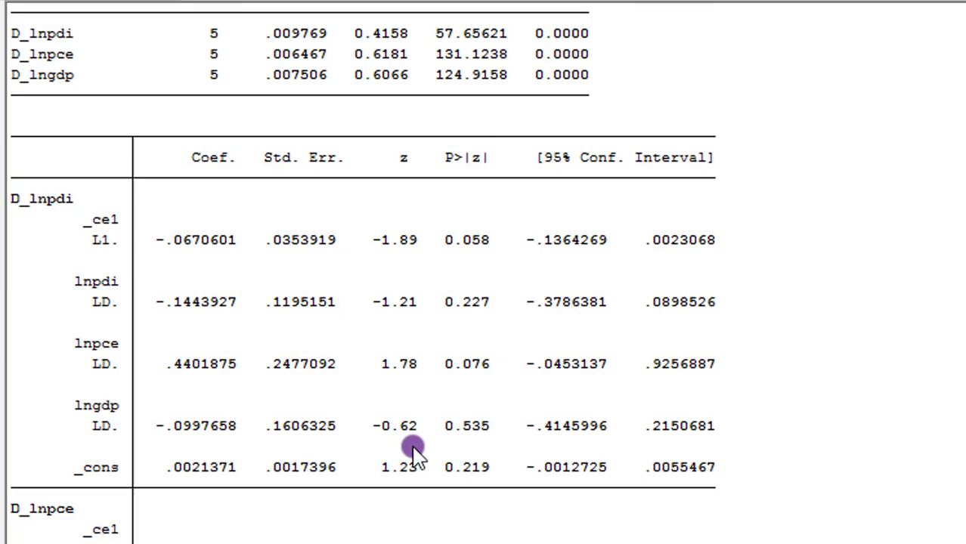
{"action": "mouse_move", "coordinate": [484, 442]}
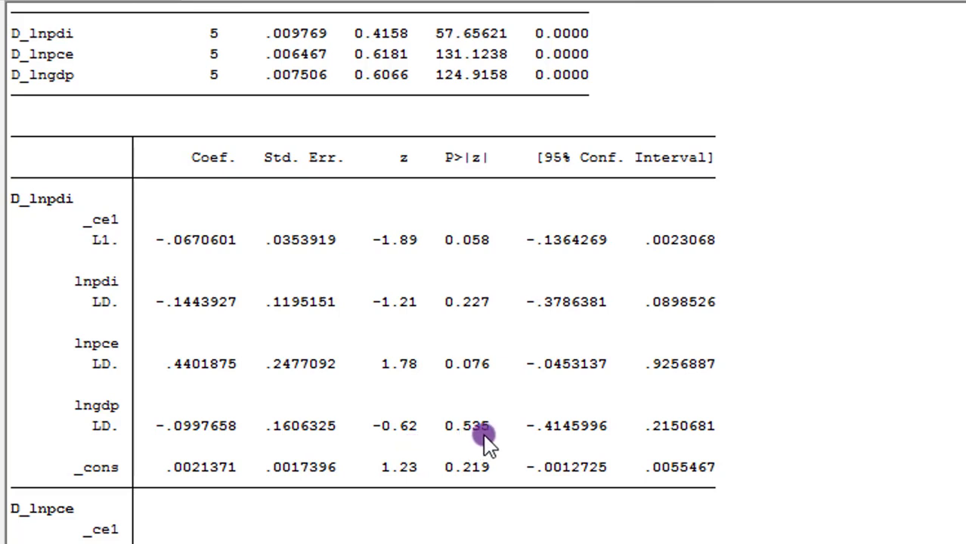
{"action": "mouse_move", "coordinate": [496, 437]}
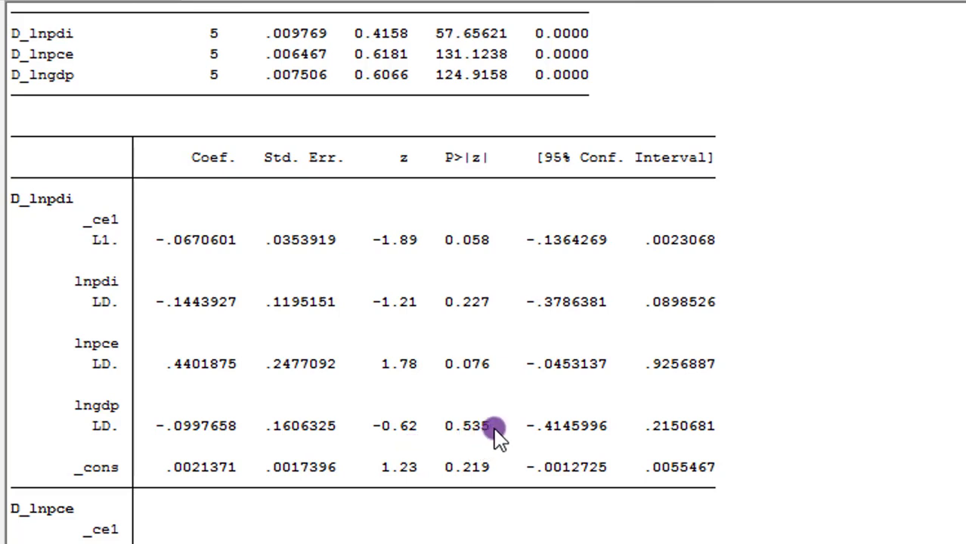
{"action": "mouse_move", "coordinate": [738, 532]}
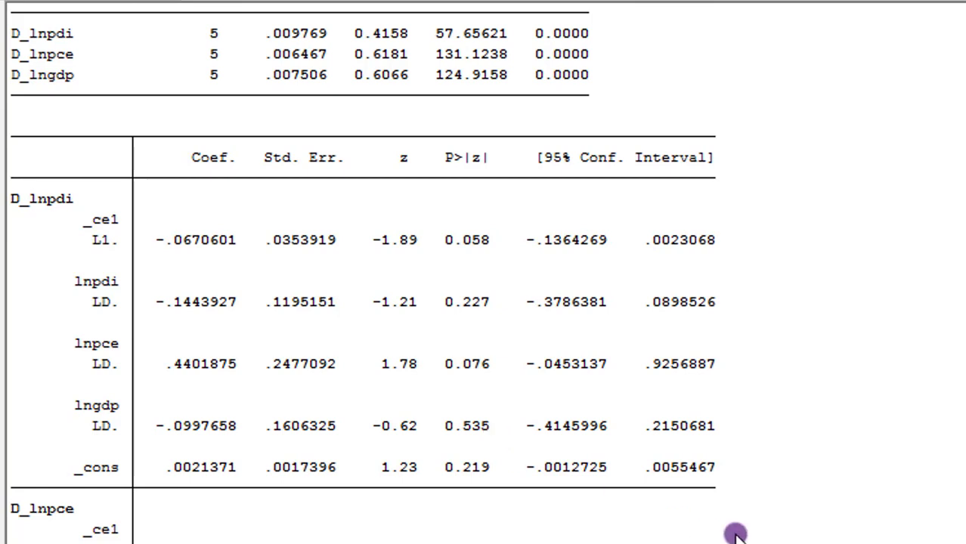
Step: Scroll from the D_lnpdi rows down to the D_lnpce block with its -0.121 error-correction term
{"action": "scroll", "scroll_direction": "down", "scroll_amount": 3}
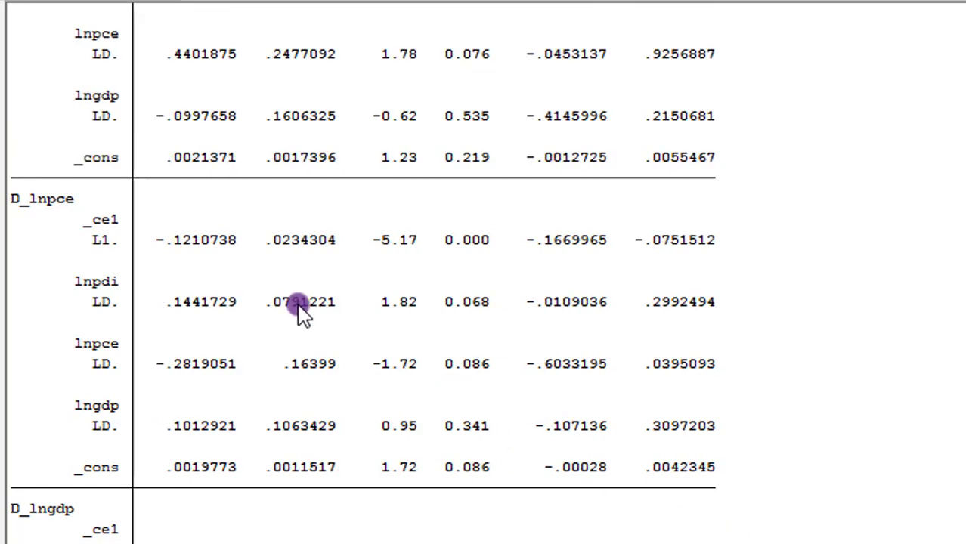
{"action": "mouse_move", "coordinate": [196, 254]}
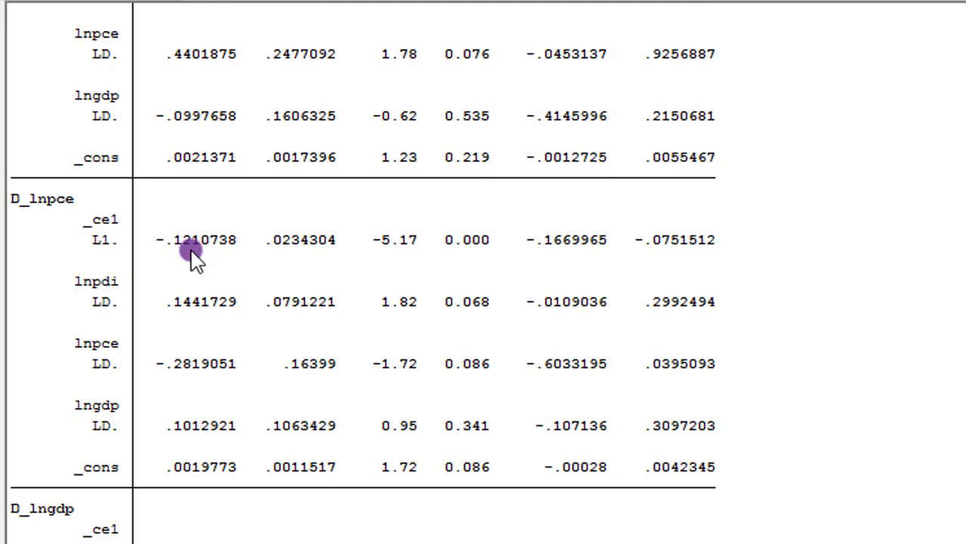
{"action": "mouse_move", "coordinate": [477, 272]}
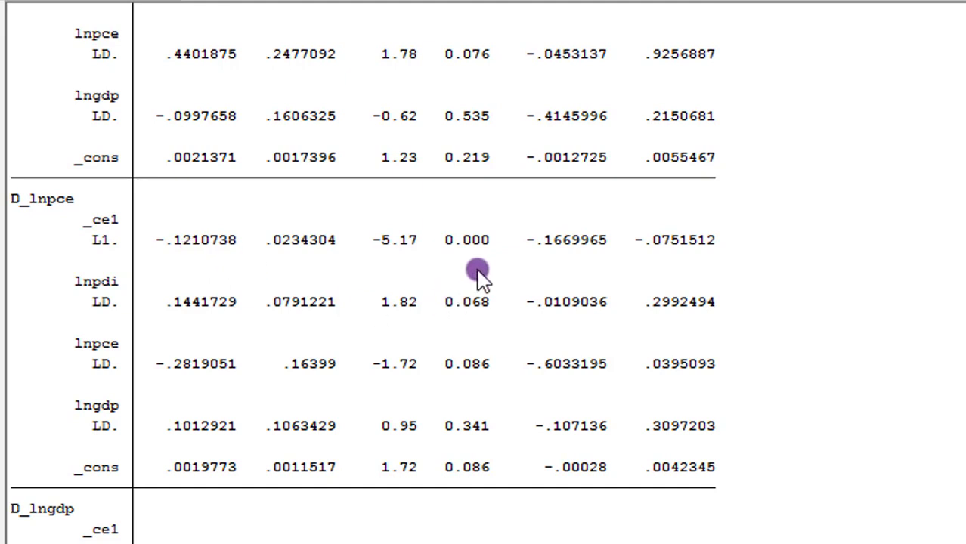
{"action": "mouse_move", "coordinate": [472, 254]}
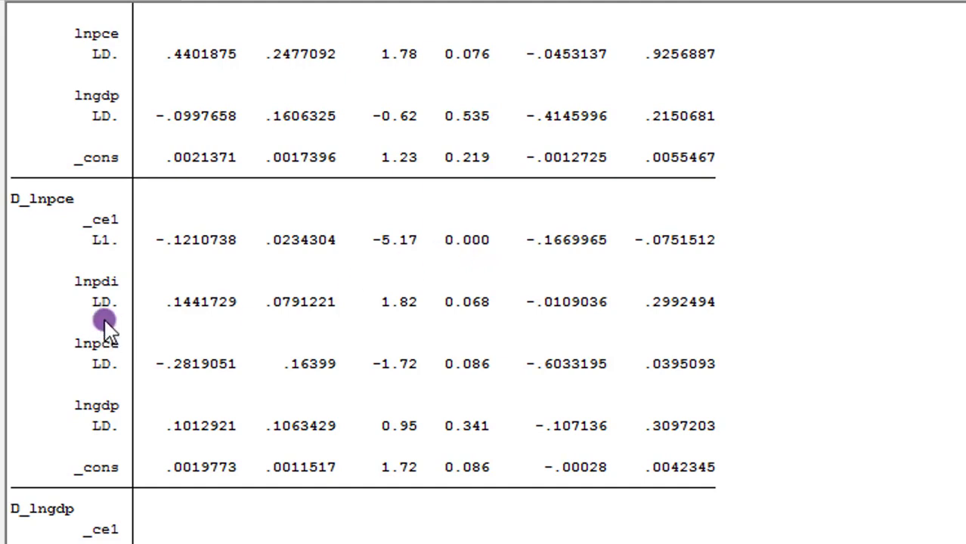
{"action": "mouse_move", "coordinate": [145, 351]}
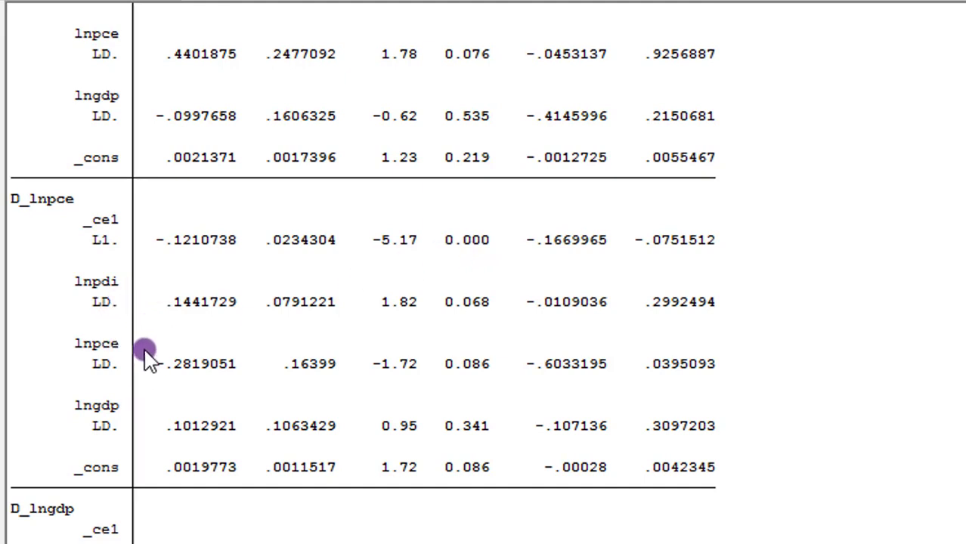
{"action": "mouse_move", "coordinate": [381, 261]}
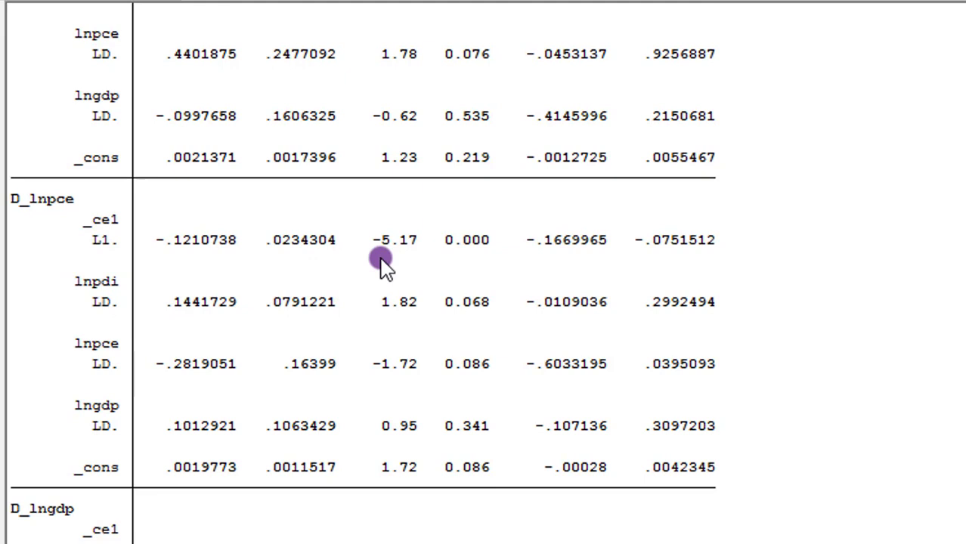
{"action": "mouse_move", "coordinate": [481, 305]}
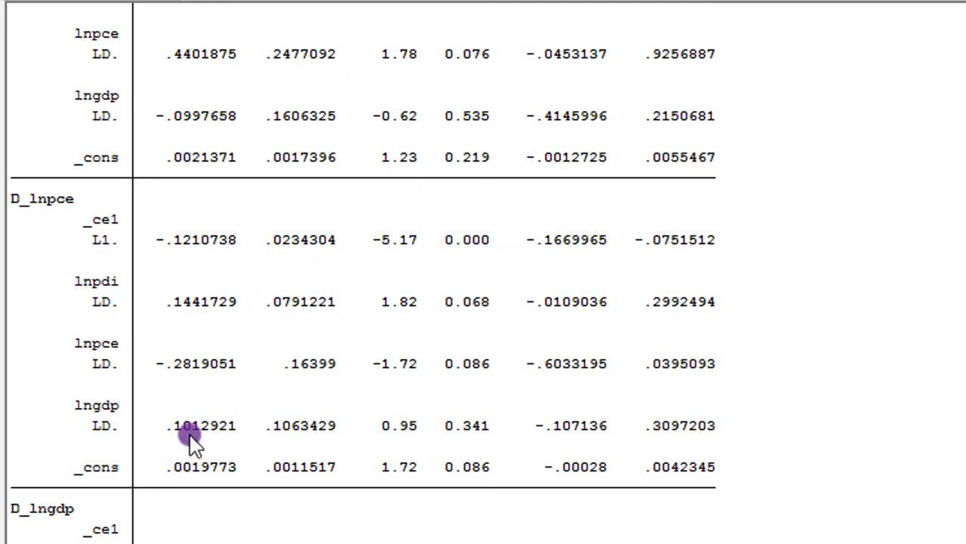
{"action": "mouse_move", "coordinate": [324, 424]}
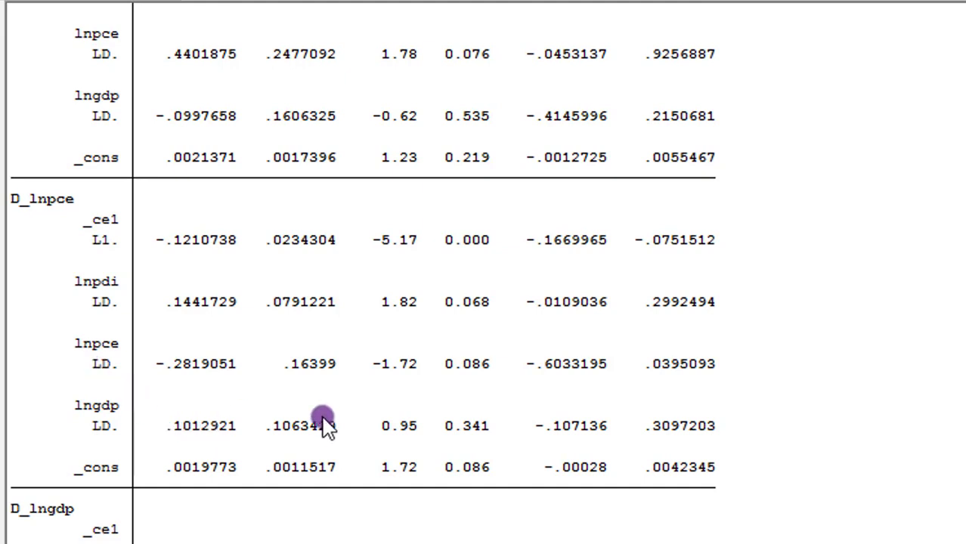
{"action": "mouse_move", "coordinate": [496, 439]}
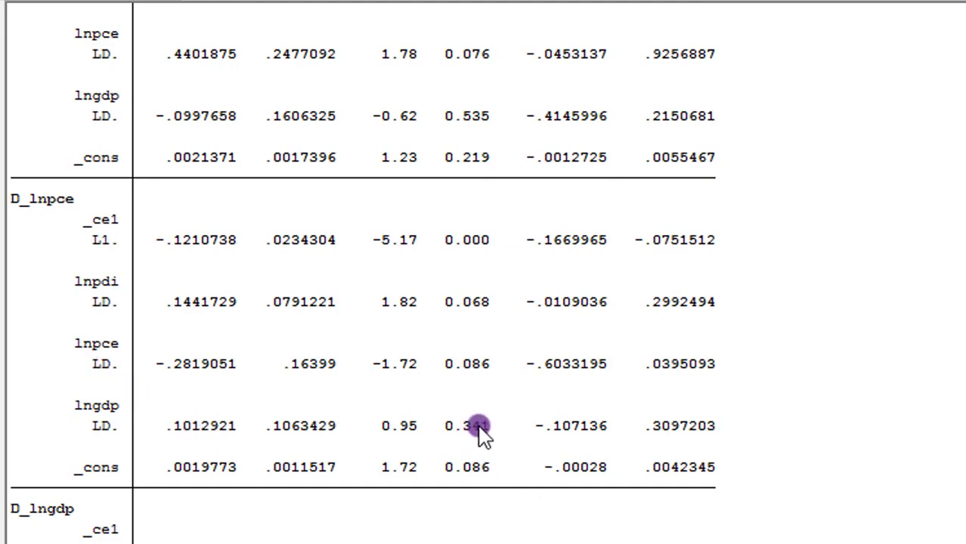
{"action": "mouse_move", "coordinate": [295, 239]}
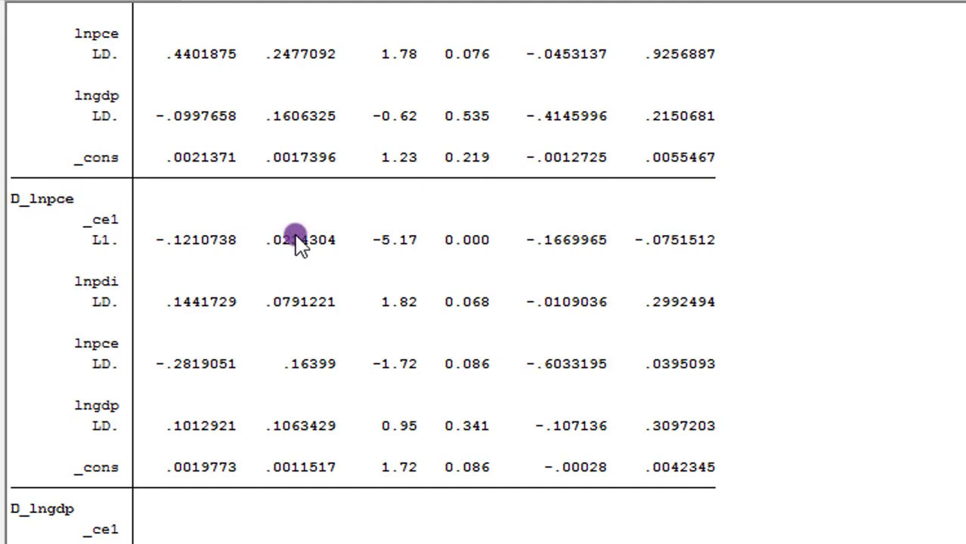
{"action": "mouse_move", "coordinate": [472, 310]}
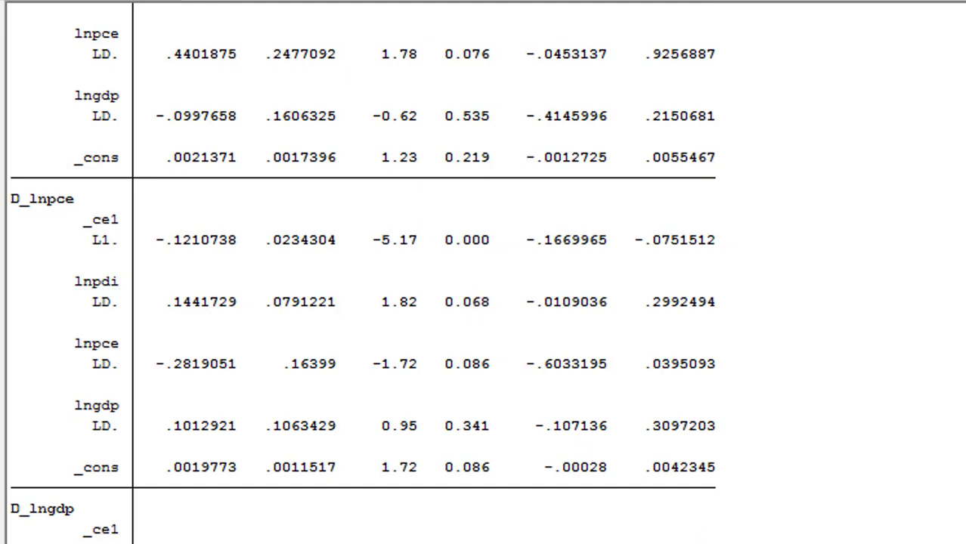
{"action": "scroll", "scroll_direction": "down", "scroll_amount": 3}
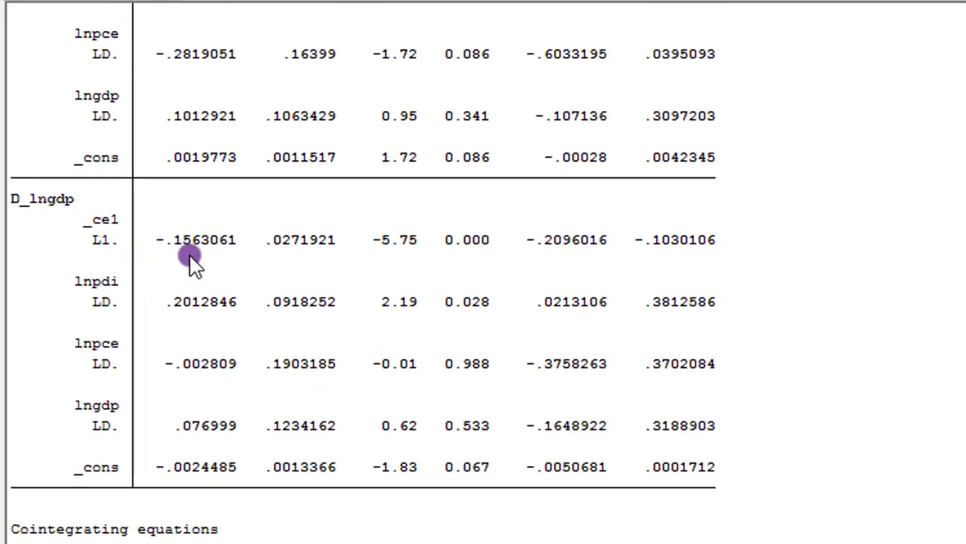
{"action": "mouse_move", "coordinate": [393, 239]}
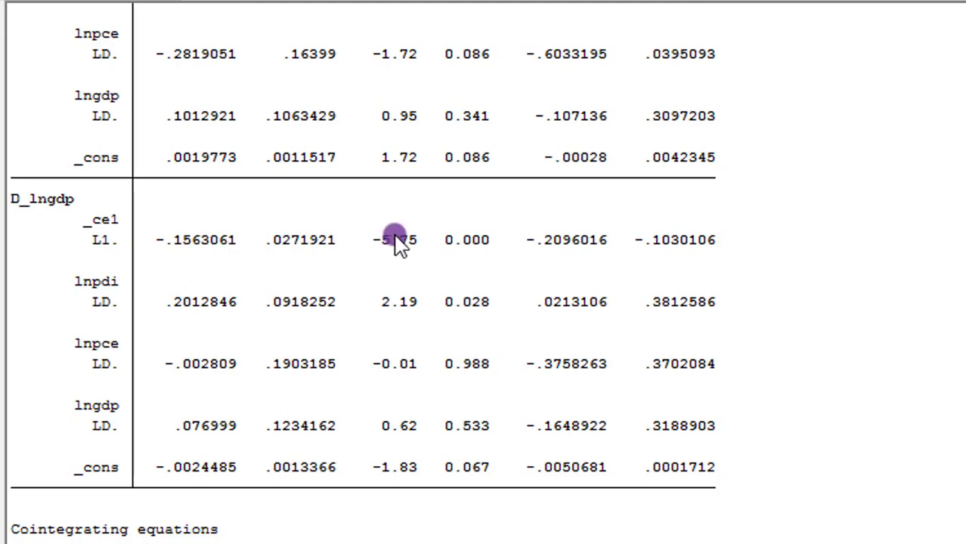
{"action": "mouse_move", "coordinate": [484, 245]}
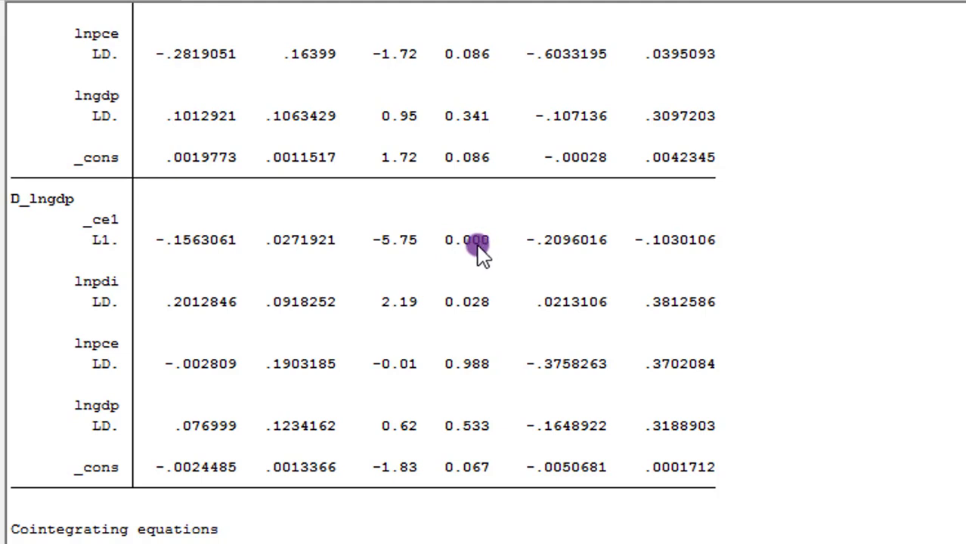
{"action": "mouse_move", "coordinate": [184, 310]}
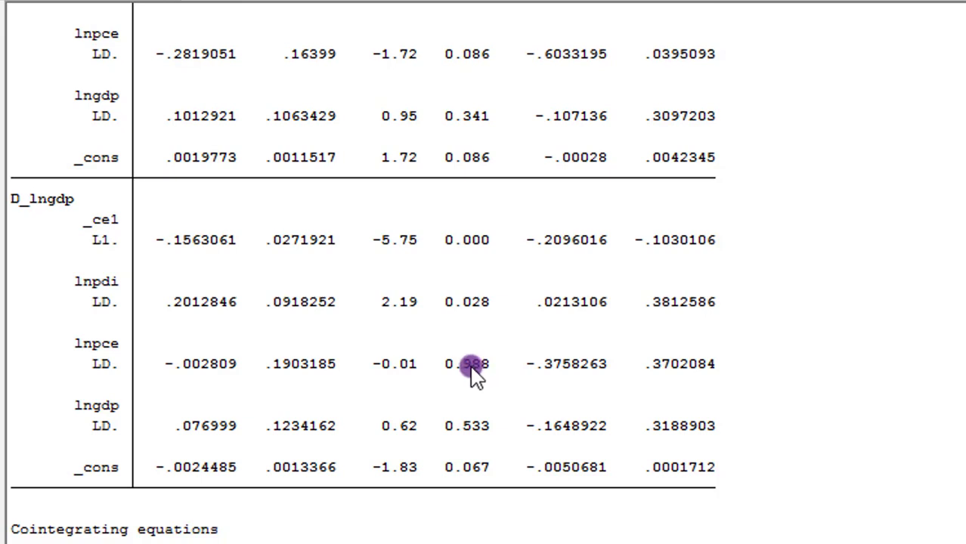
{"action": "mouse_move", "coordinate": [470, 381]}
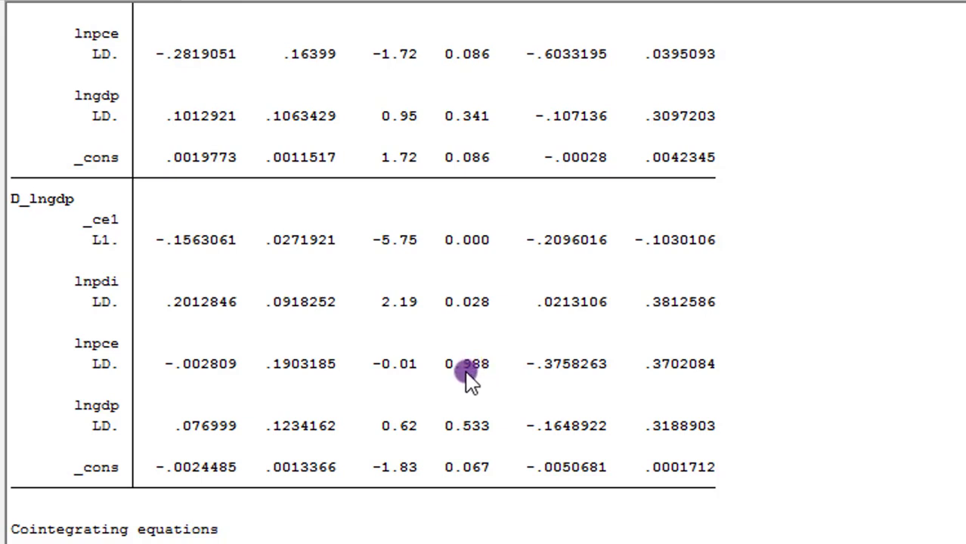
{"action": "mouse_move", "coordinate": [557, 381]}
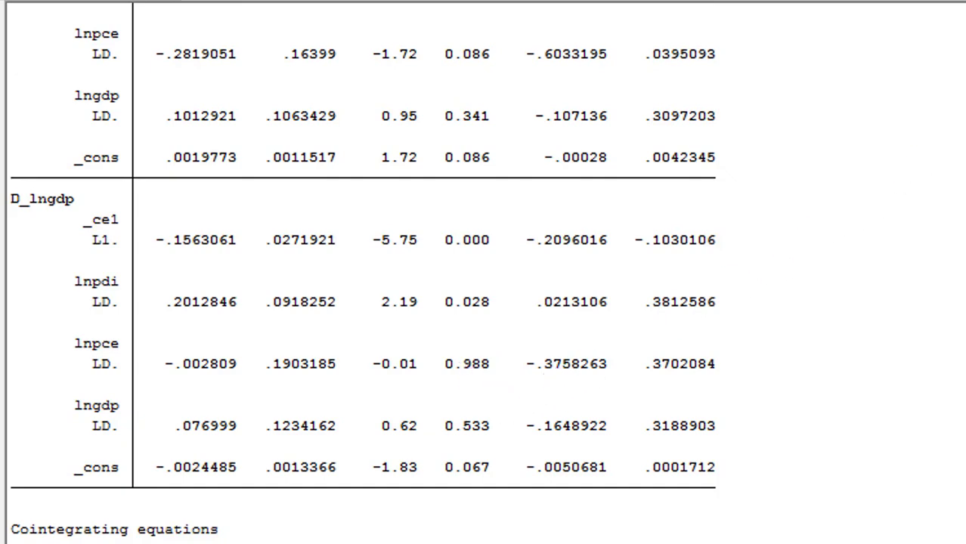
Step: Scroll from the D_lngdp results back to the D_lnpdi block with p of 0.058
{"action": "scroll", "scroll_direction": "down", "scroll_amount": 3}
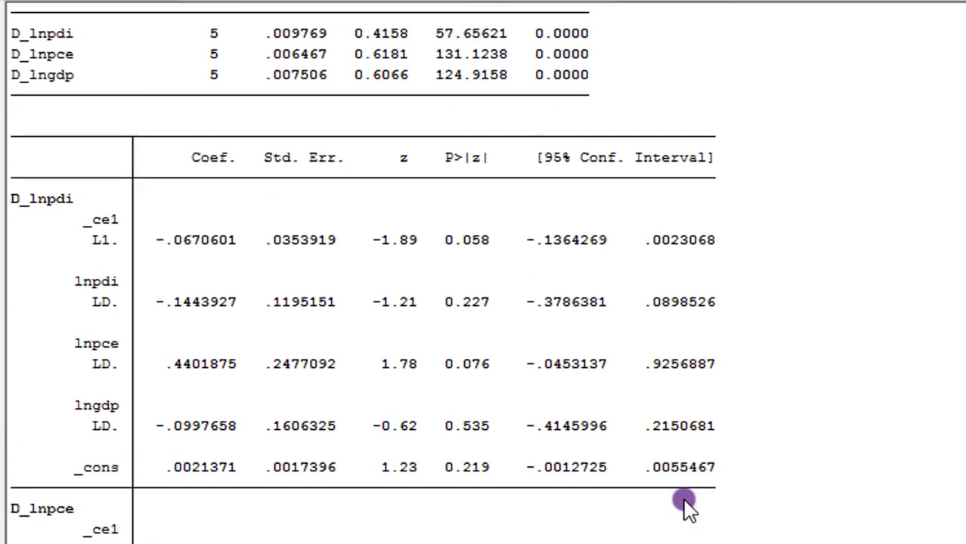
{"action": "mouse_move", "coordinate": [680, 502]}
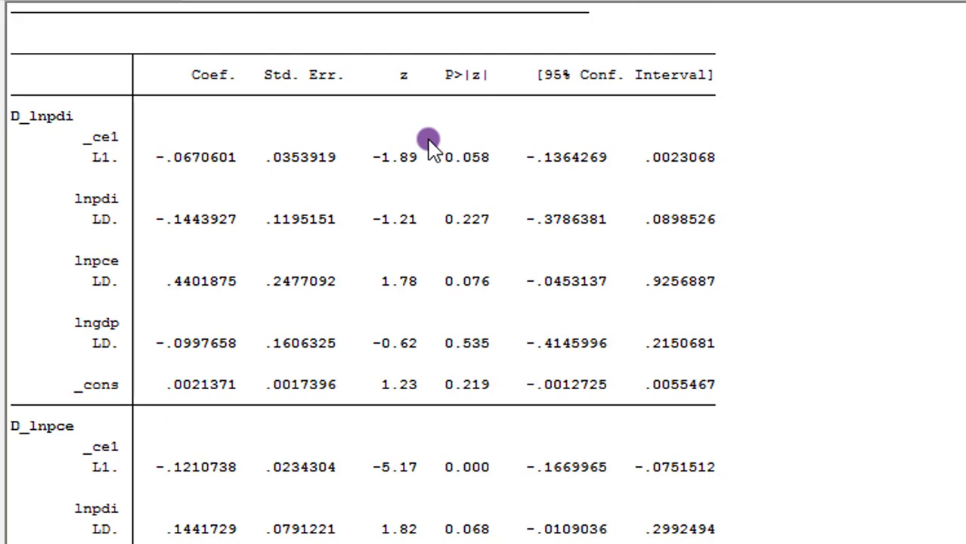
{"action": "mouse_move", "coordinate": [91, 148]}
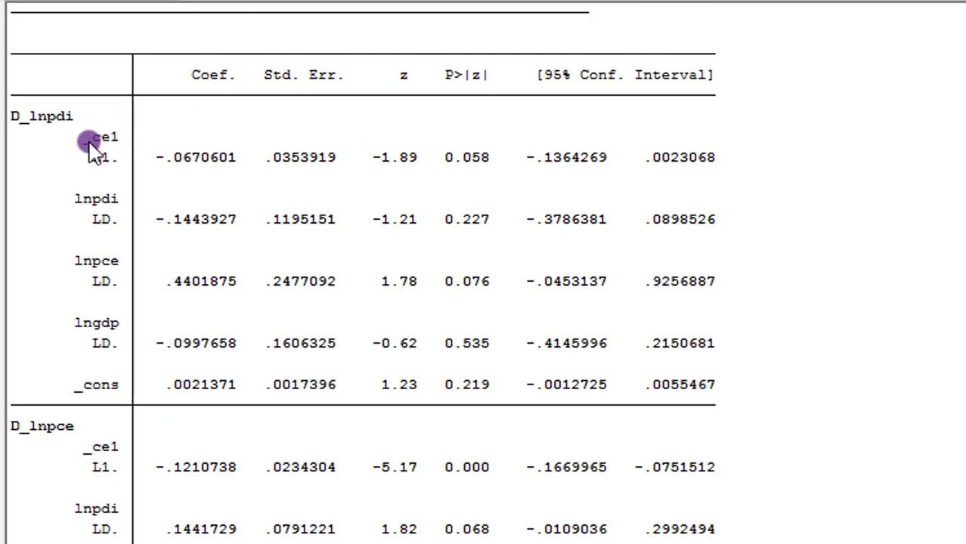
{"action": "mouse_move", "coordinate": [601, 320]}
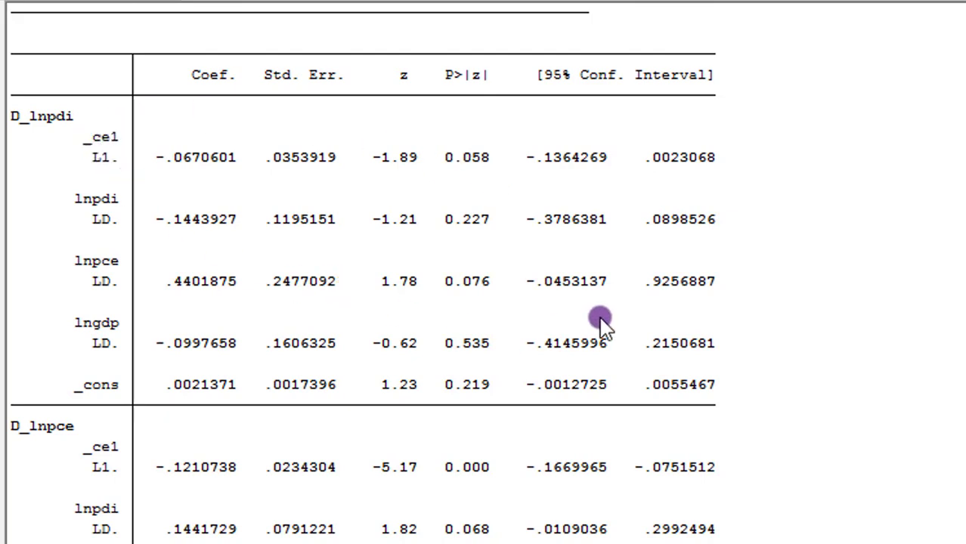
{"action": "mouse_move", "coordinate": [467, 227]}
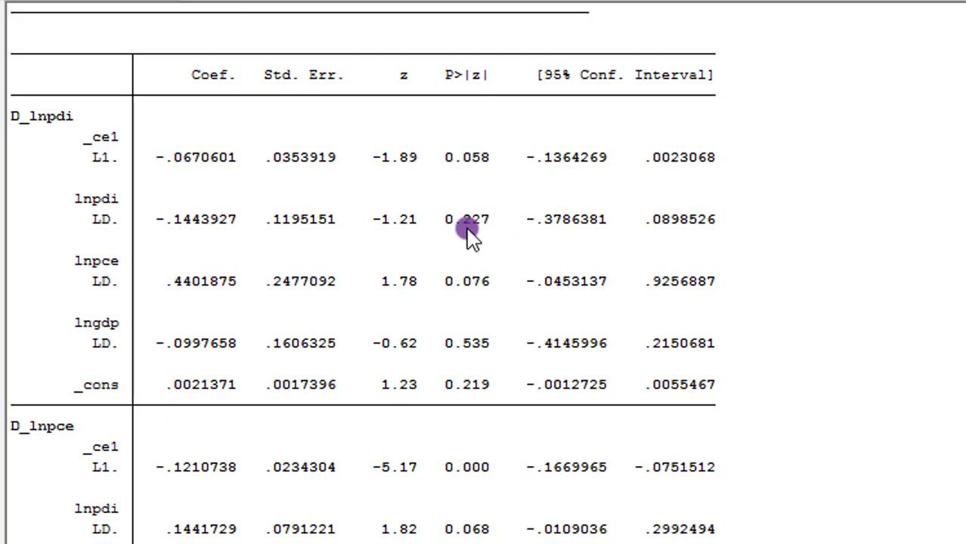
{"action": "mouse_move", "coordinate": [476, 157]}
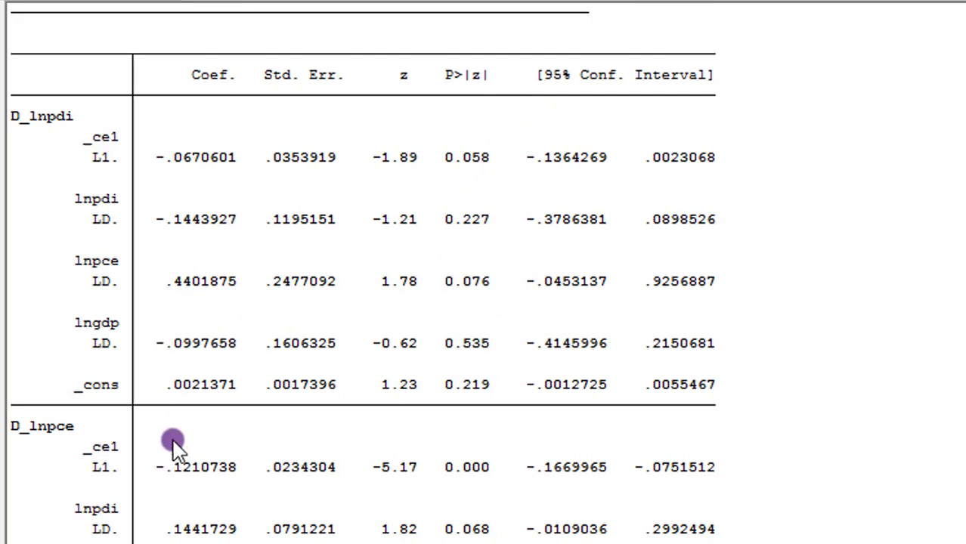
{"action": "mouse_move", "coordinate": [477, 320]}
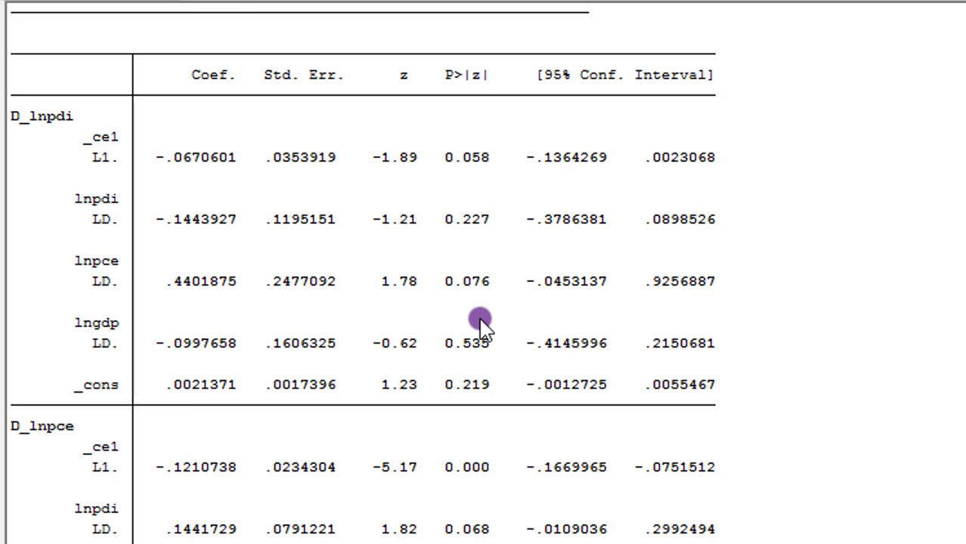
{"action": "mouse_move", "coordinate": [476, 363]}
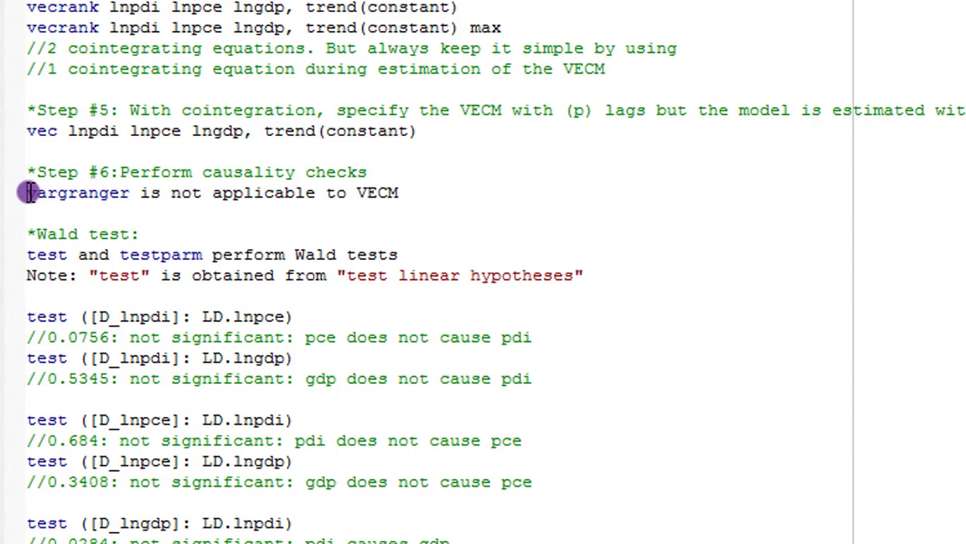
{"action": "mouse_move", "coordinate": [30, 233]}
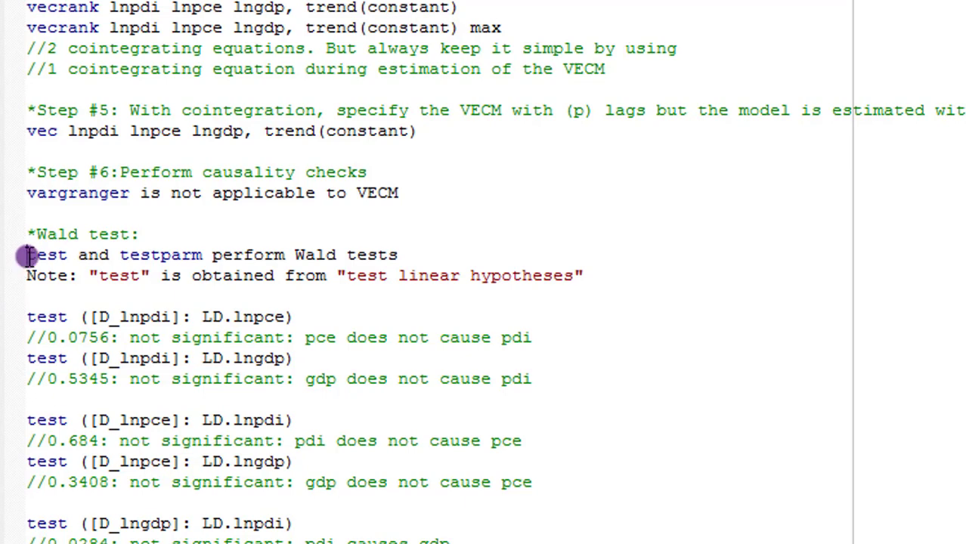
Step: Scroll the do-file to Step #6's Wald test and testparm causality commands
{"action": "scroll", "scroll_direction": "down", "scroll_amount": 3}
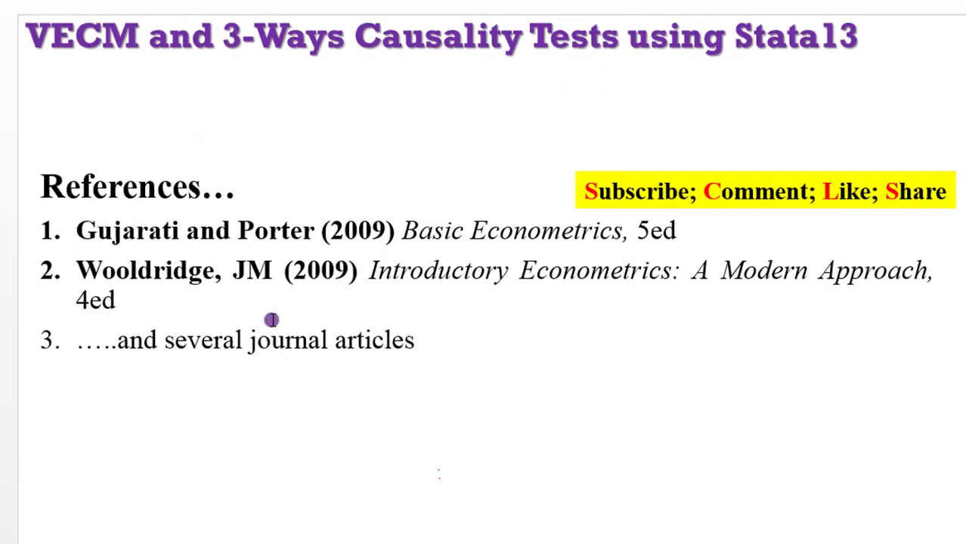
{"action": "mouse_move", "coordinate": [195, 111]}
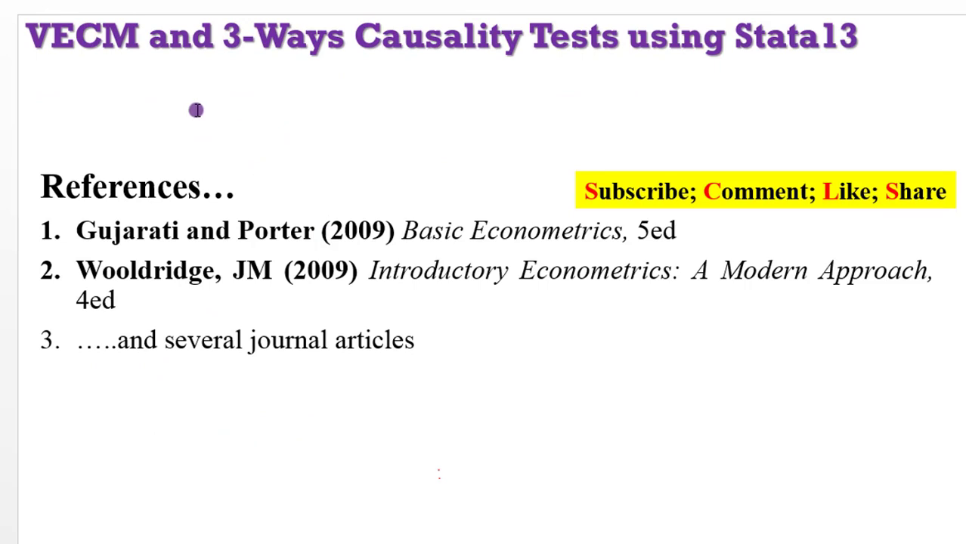
{"action": "mouse_move", "coordinate": [107, 68]}
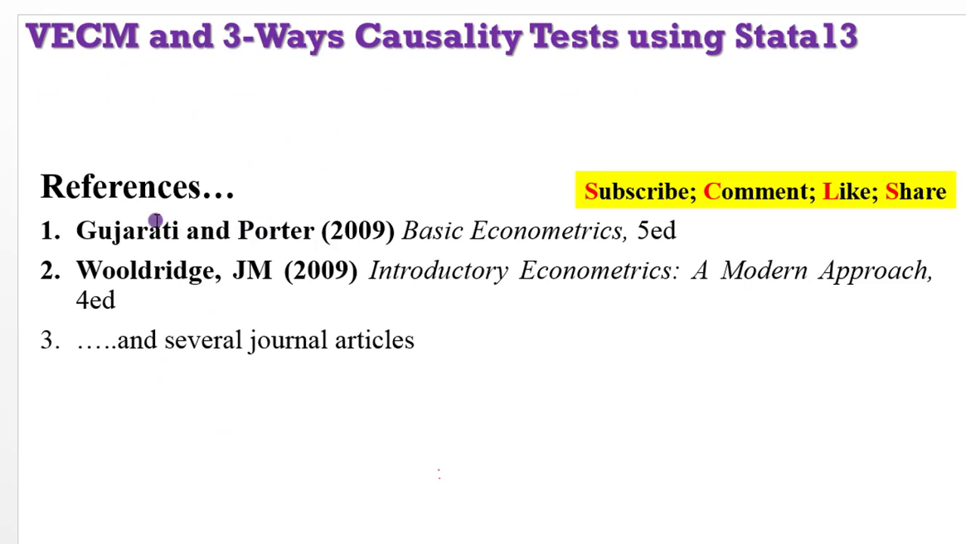
{"action": "mouse_move", "coordinate": [124, 300]}
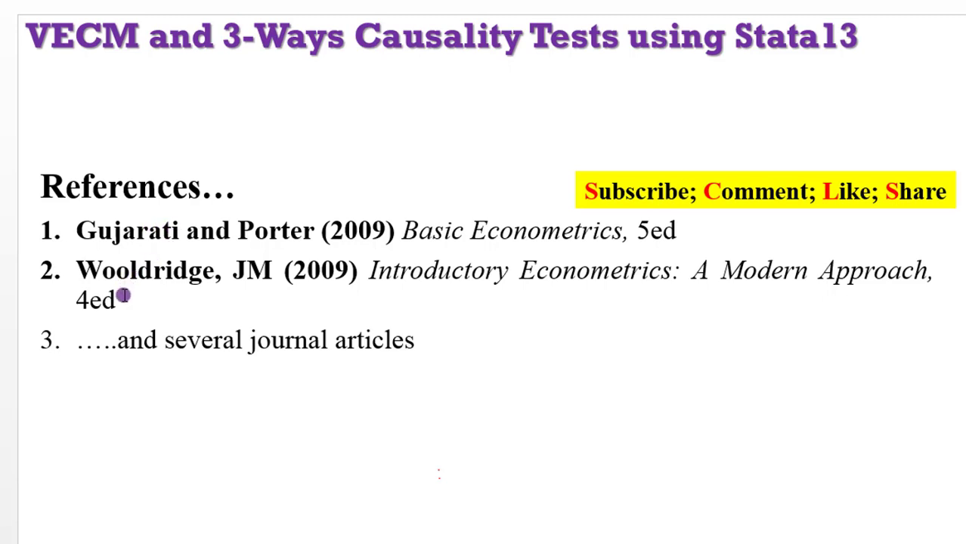
{"action": "mouse_move", "coordinate": [696, 230]}
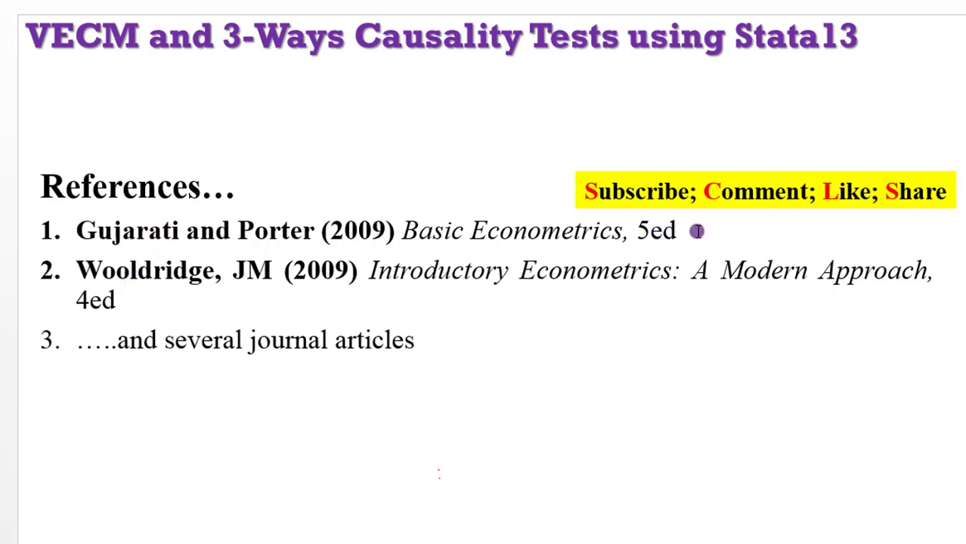
{"action": "mouse_move", "coordinate": [692, 297]}
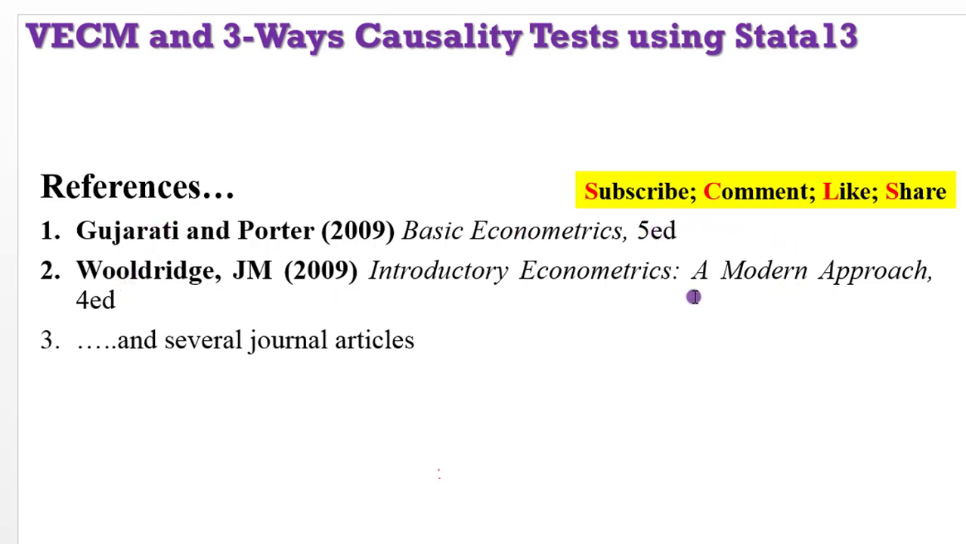
{"action": "mouse_move", "coordinate": [416, 342]}
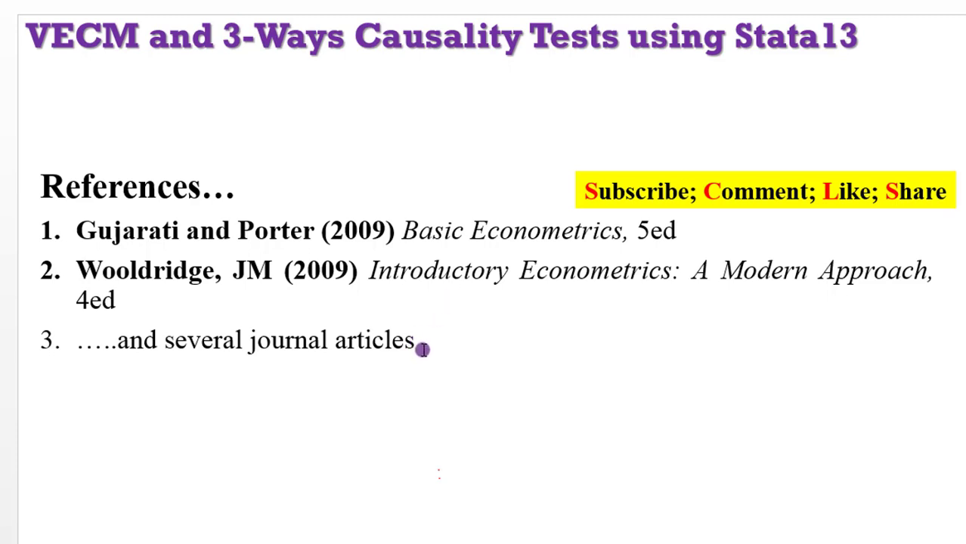
Step: Advance the slideshow from the References slide to the closing thank-you slide
{"action": "key", "text": "right"}
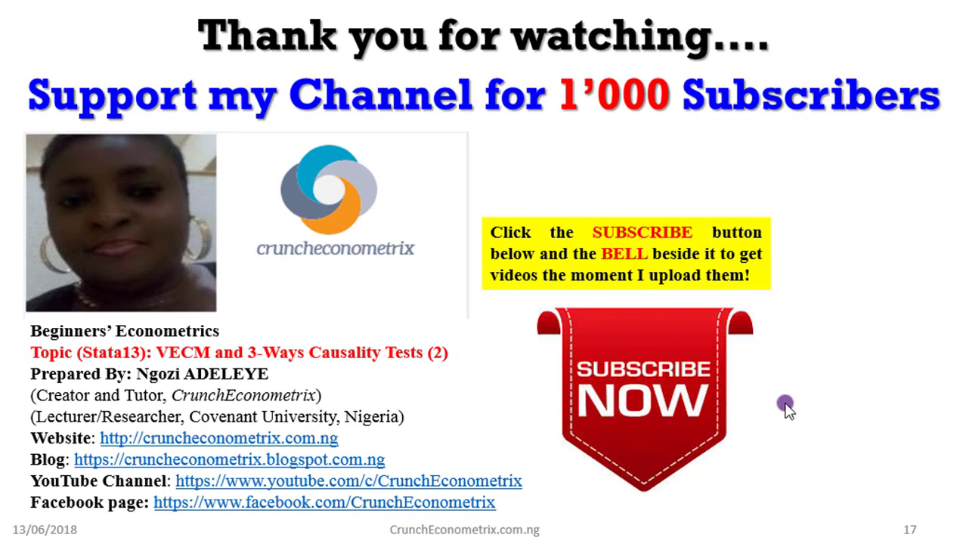
{"action": "mouse_move", "coordinate": [449, 455]}
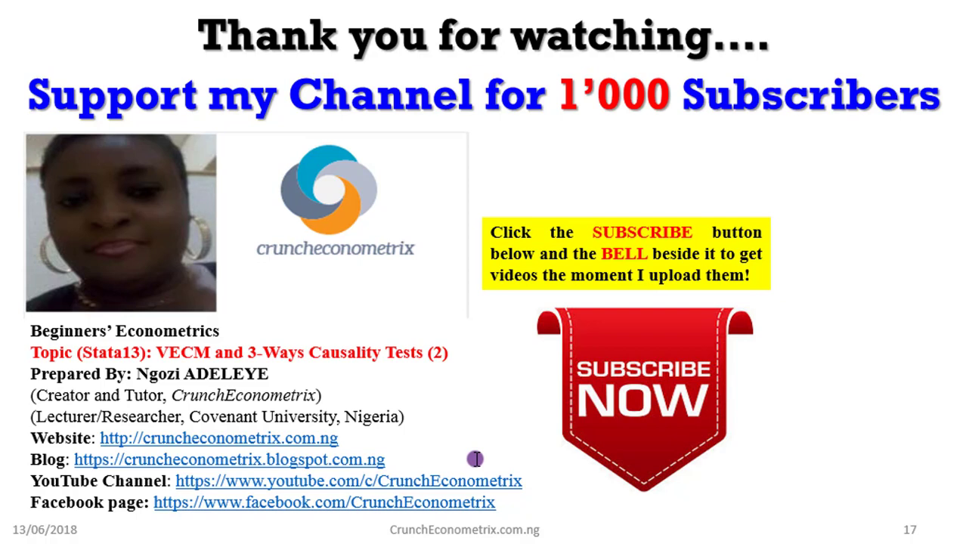
{"action": "mouse_move", "coordinate": [450, 402]}
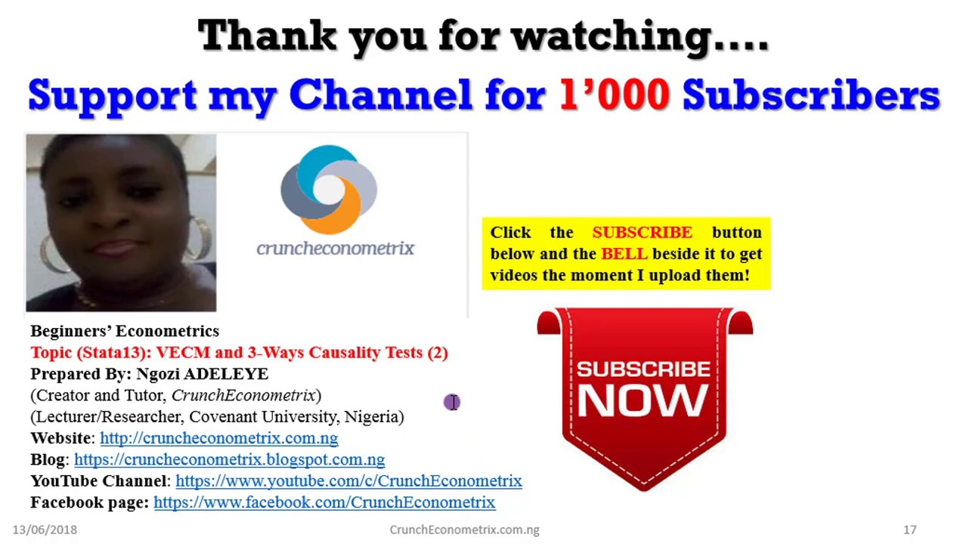